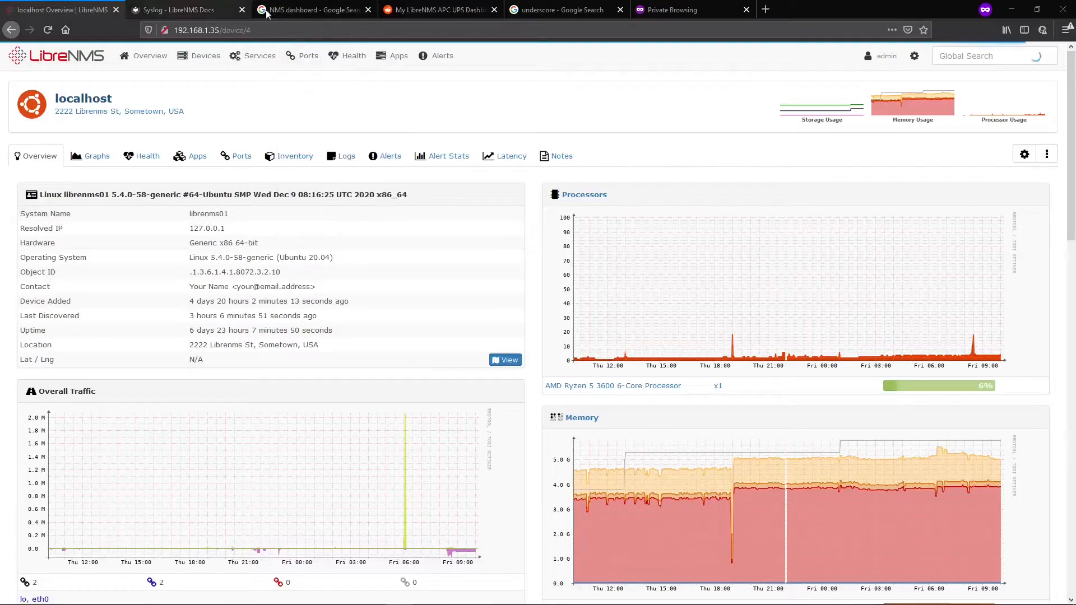
Browse example NMS dashboard images in the web image search tab
click(313, 10)
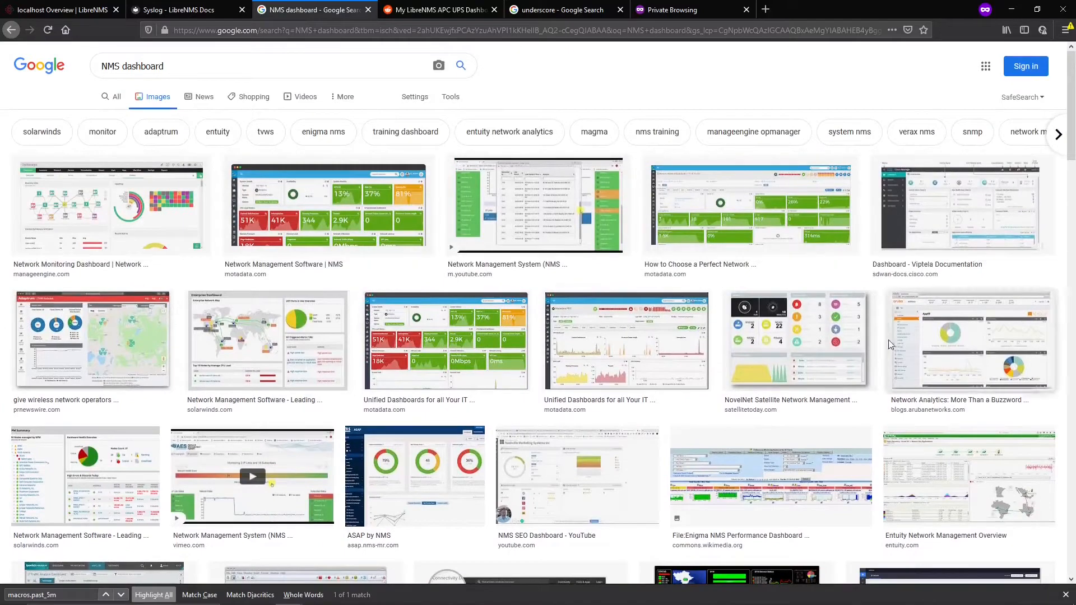
scroll(down, 3)
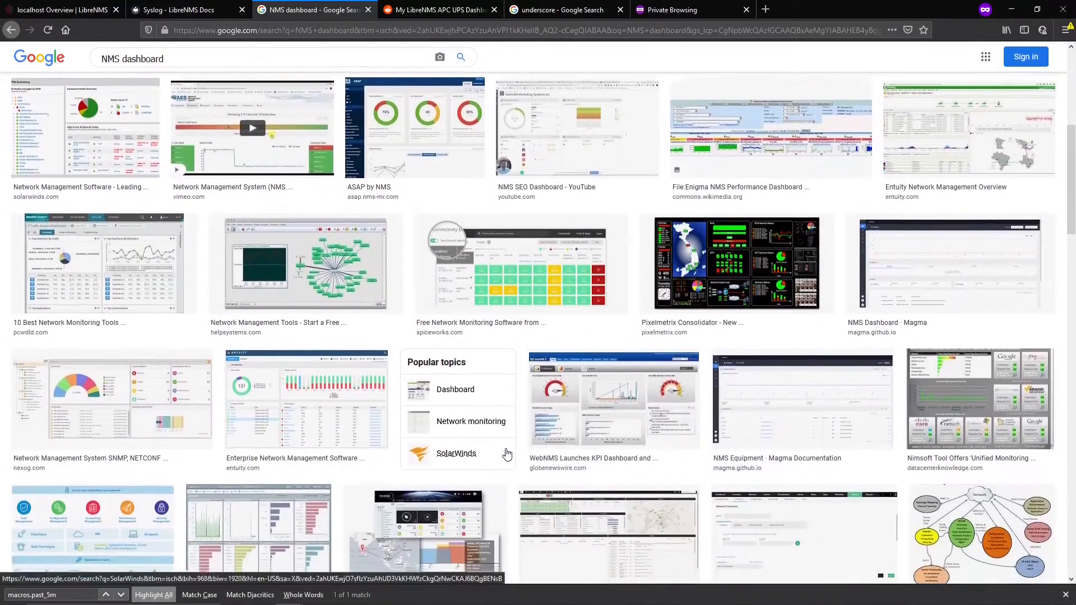
scroll(down, 3)
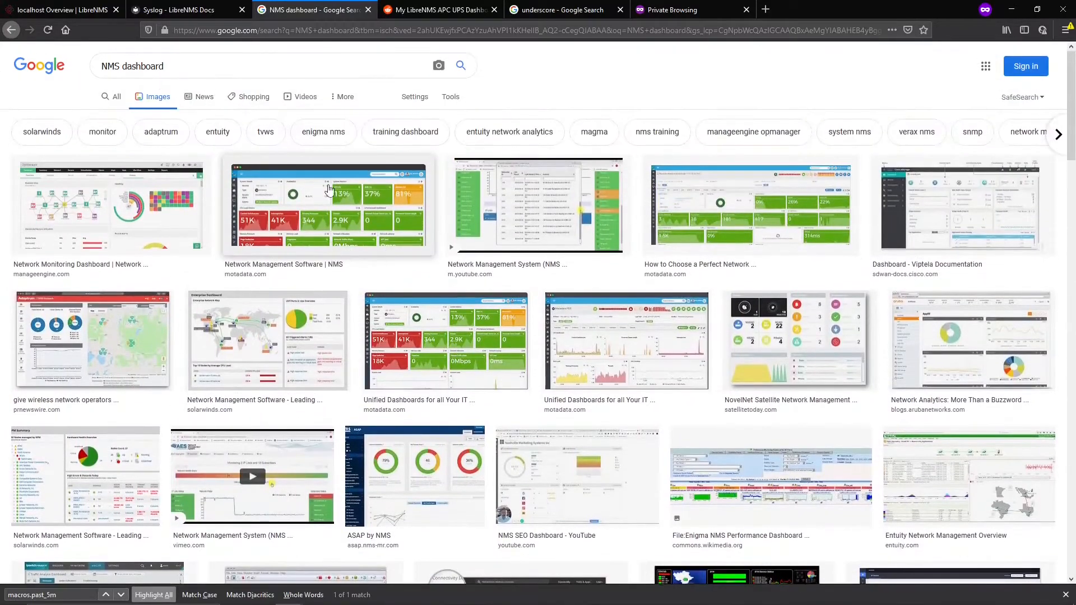
Return to LibreNMS and show the localhost device's Apps page, with the Overview menu opened
click(55, 10)
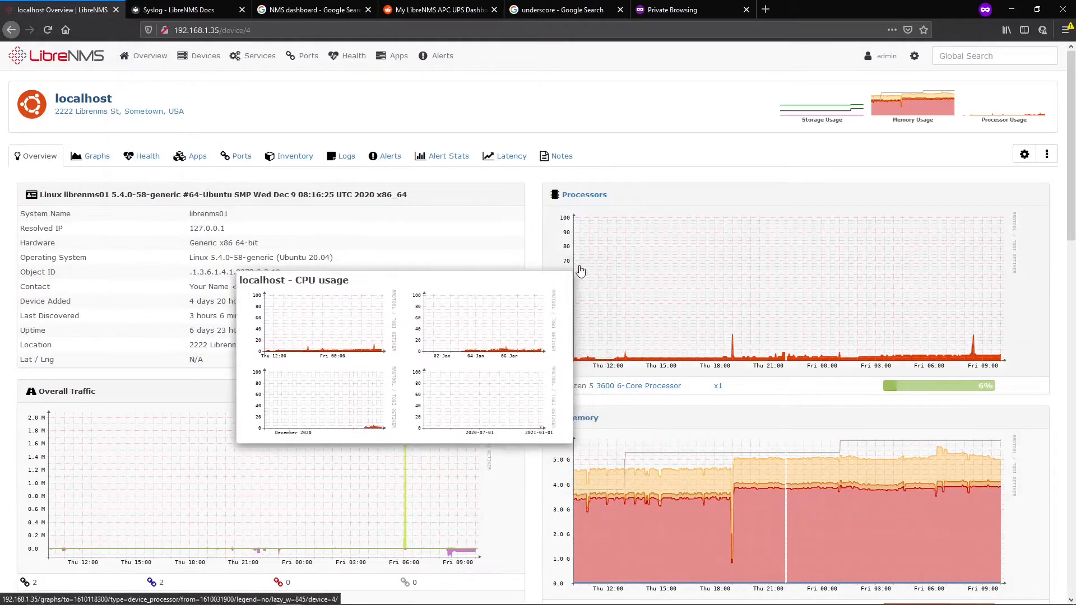
click(198, 156)
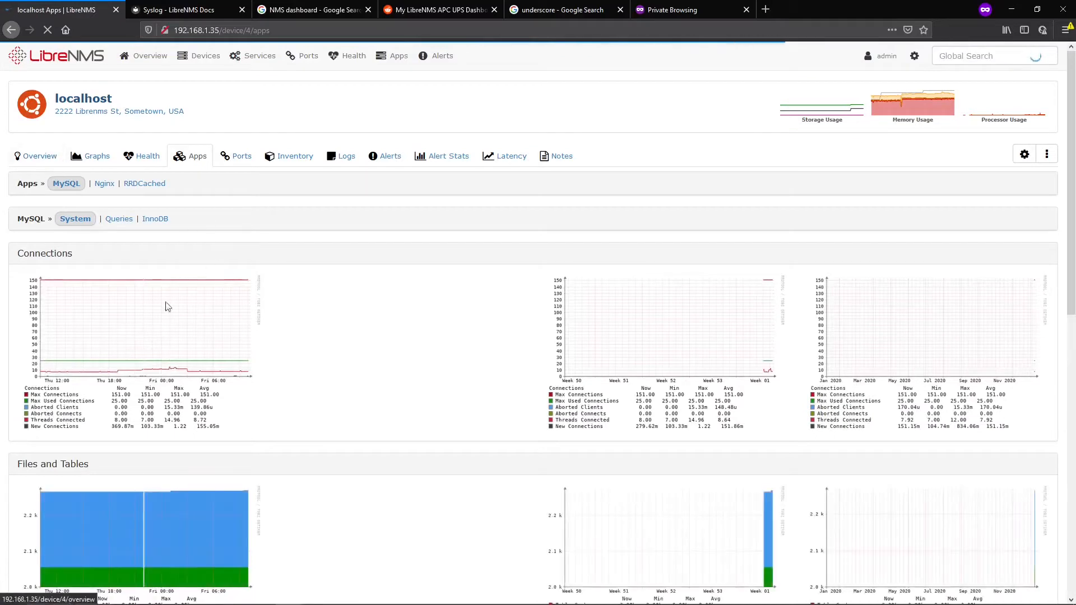
click(150, 56)
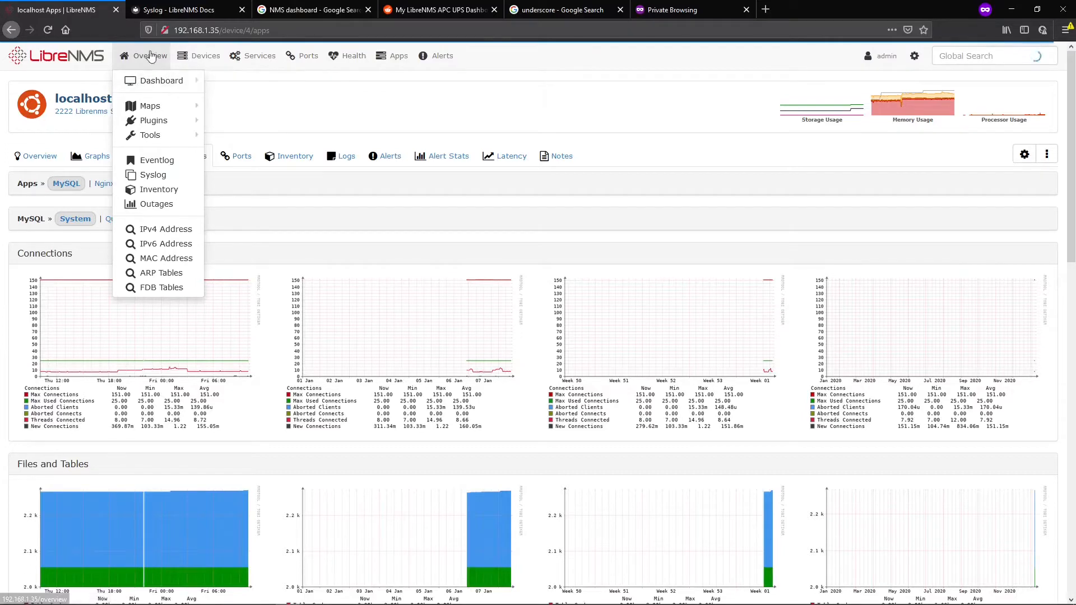
mouse_move(162, 81)
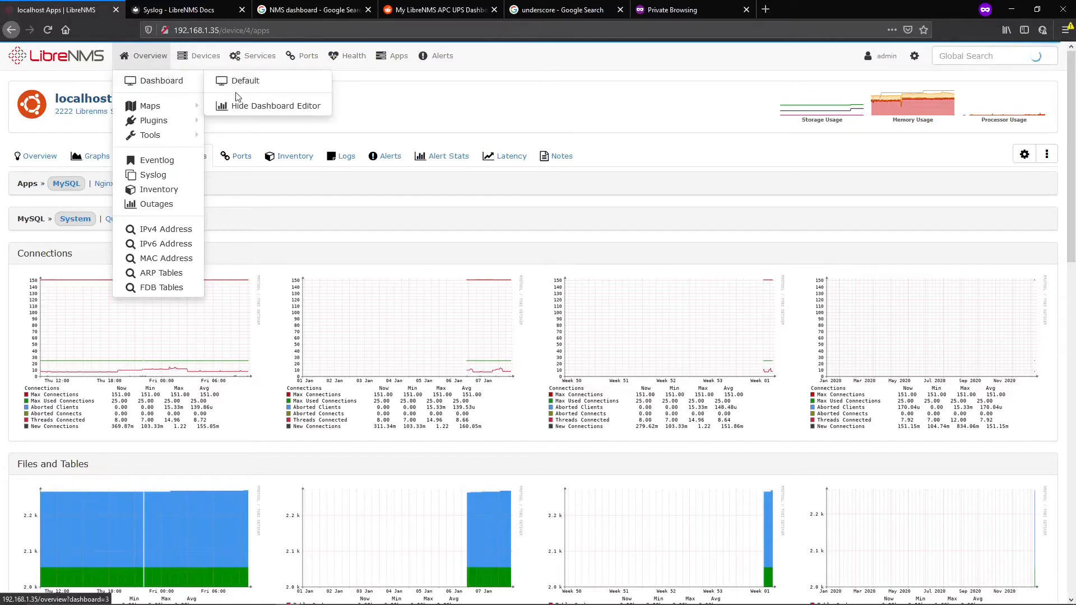
From the Default dashboard, create a new empty dashboard named LibreNMS Server
click(246, 81)
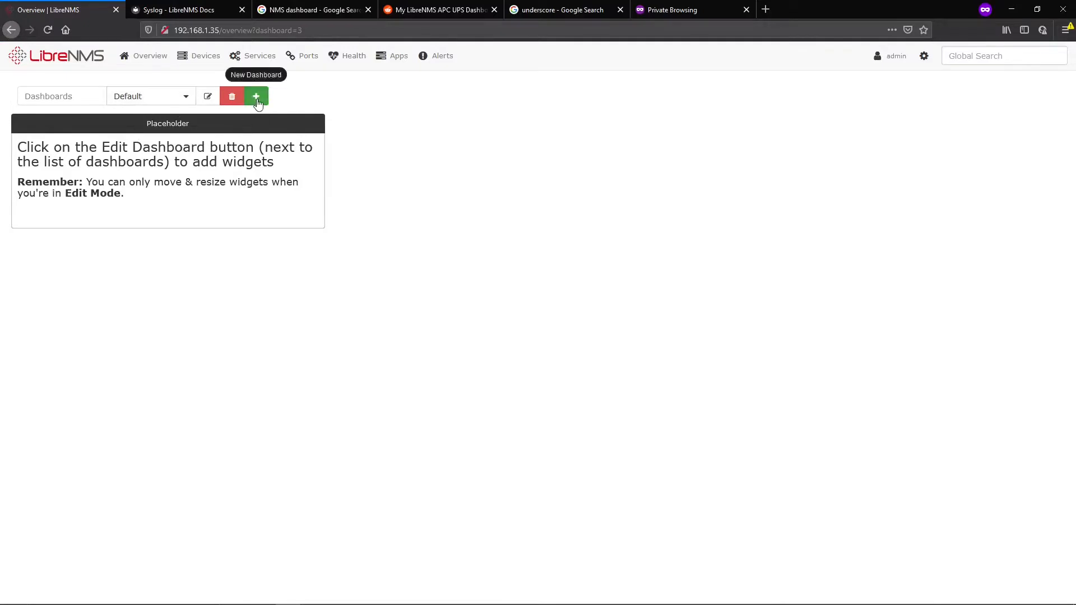
click(256, 95)
text(LibreNMS Server)
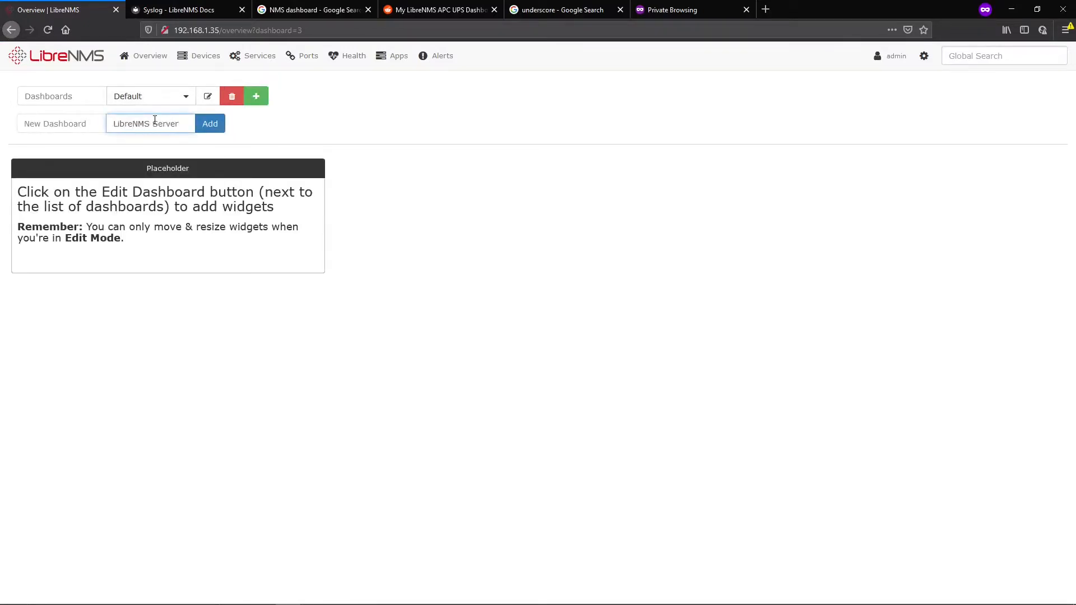
click(210, 123)
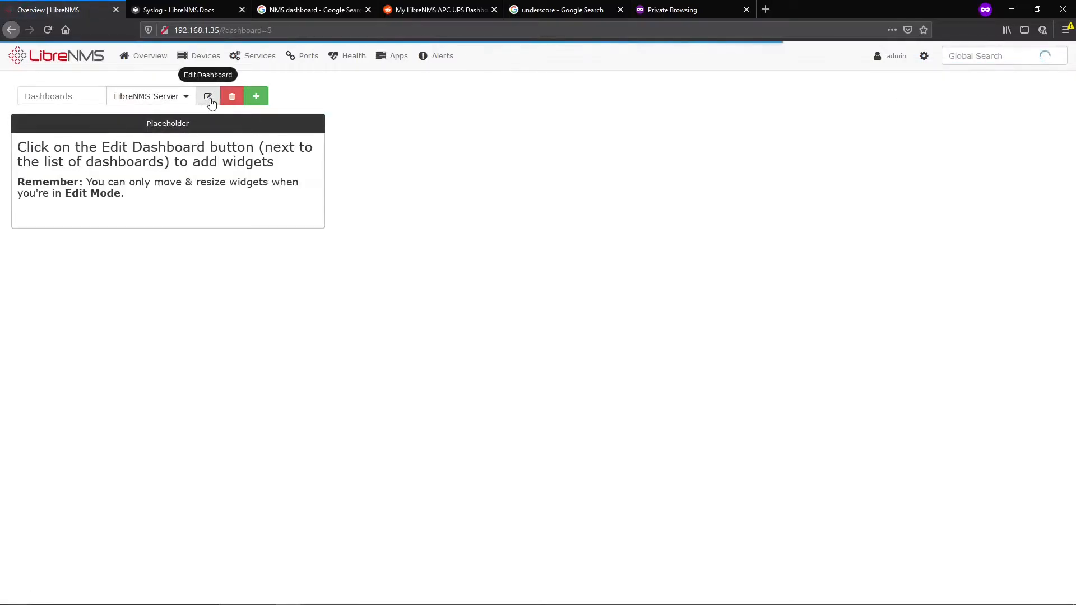
Add a Graph widget titled LibreNMS CPU with graph type Device Processor
click(209, 95)
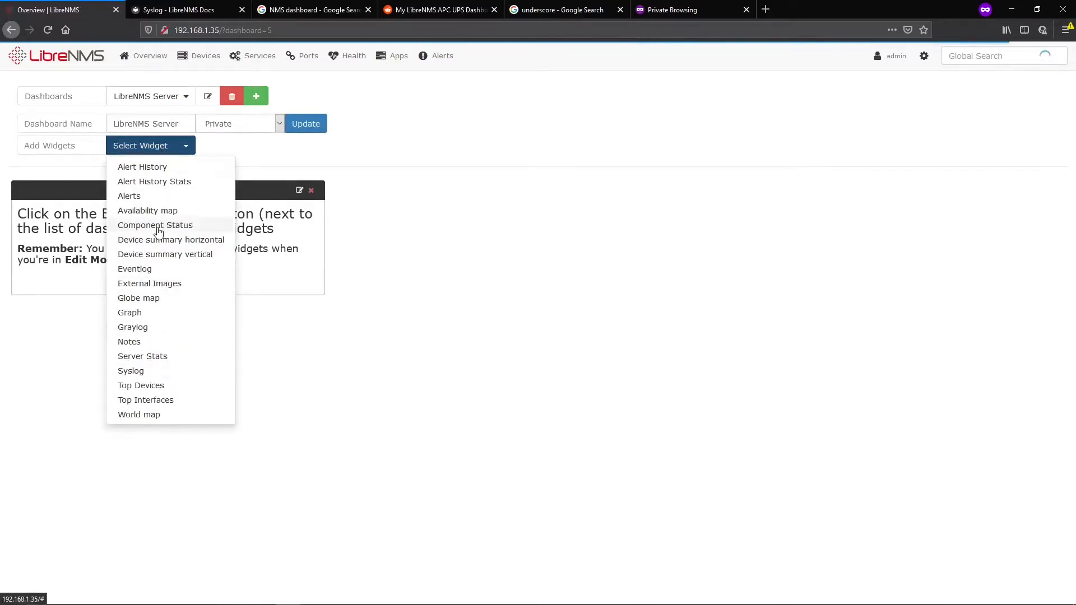
mouse_move(150, 316)
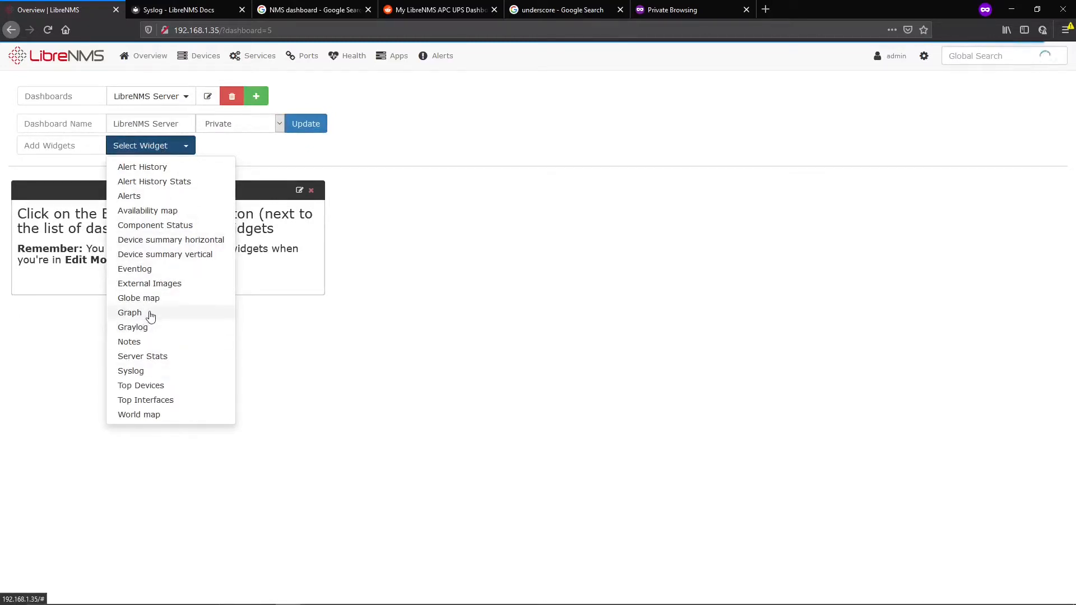
click(130, 313)
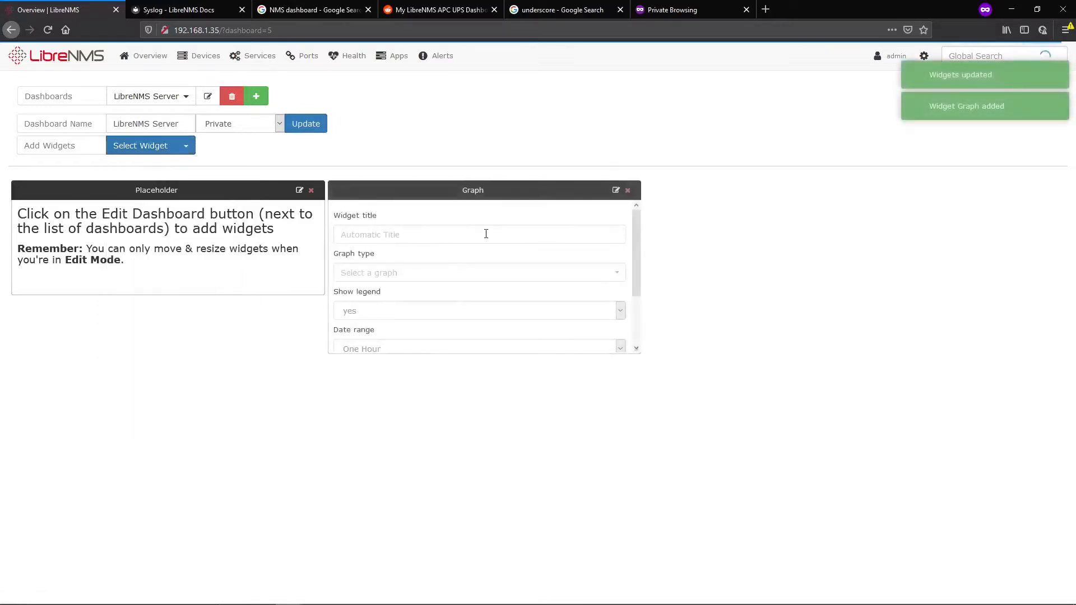
click(479, 235)
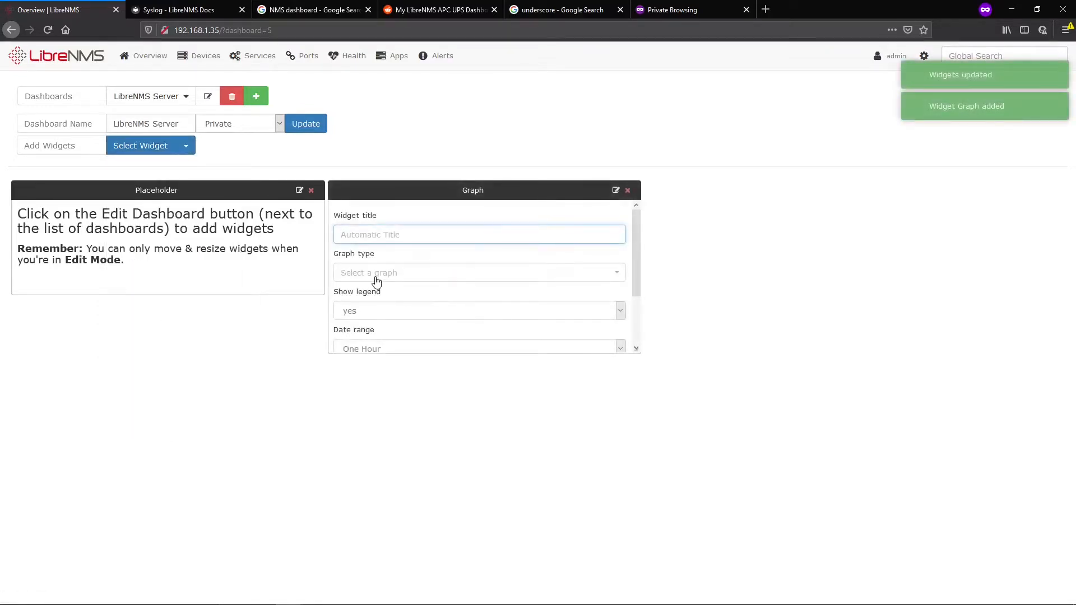
text(LibreNMS CPU)
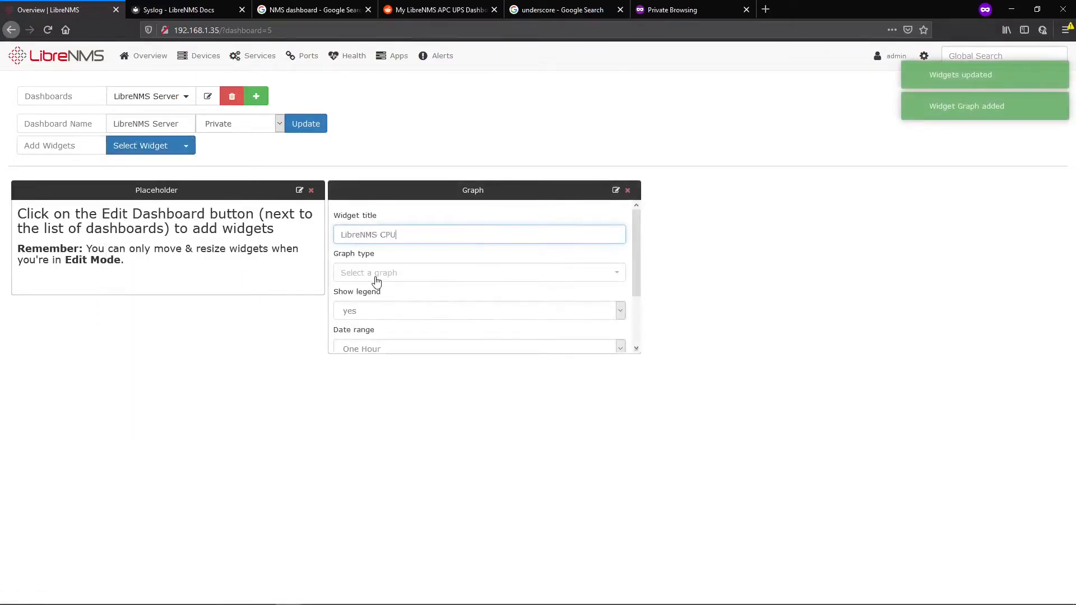
click(478, 272)
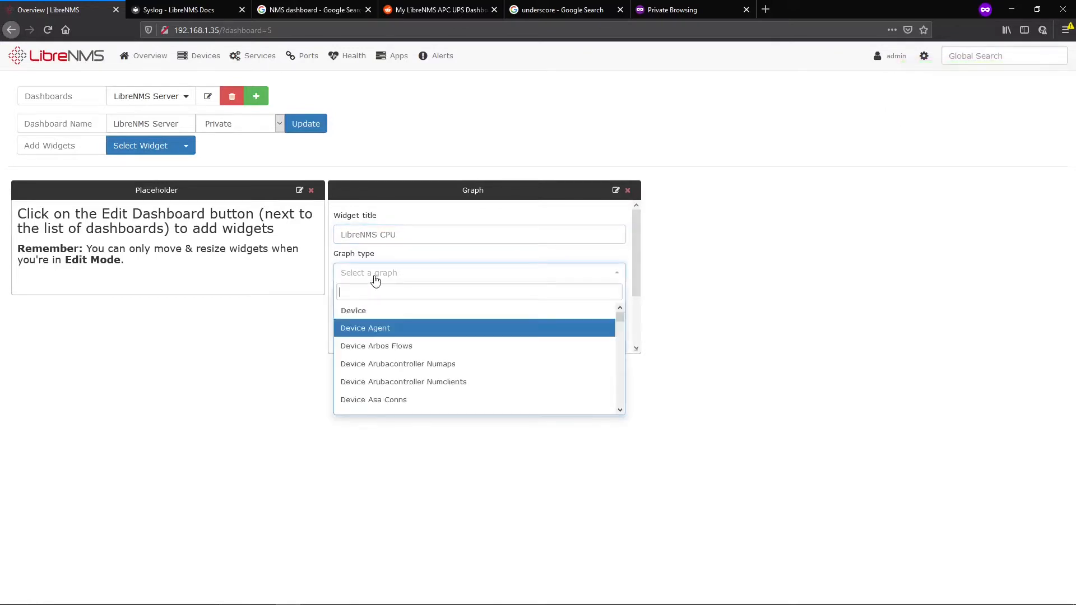
text(process)
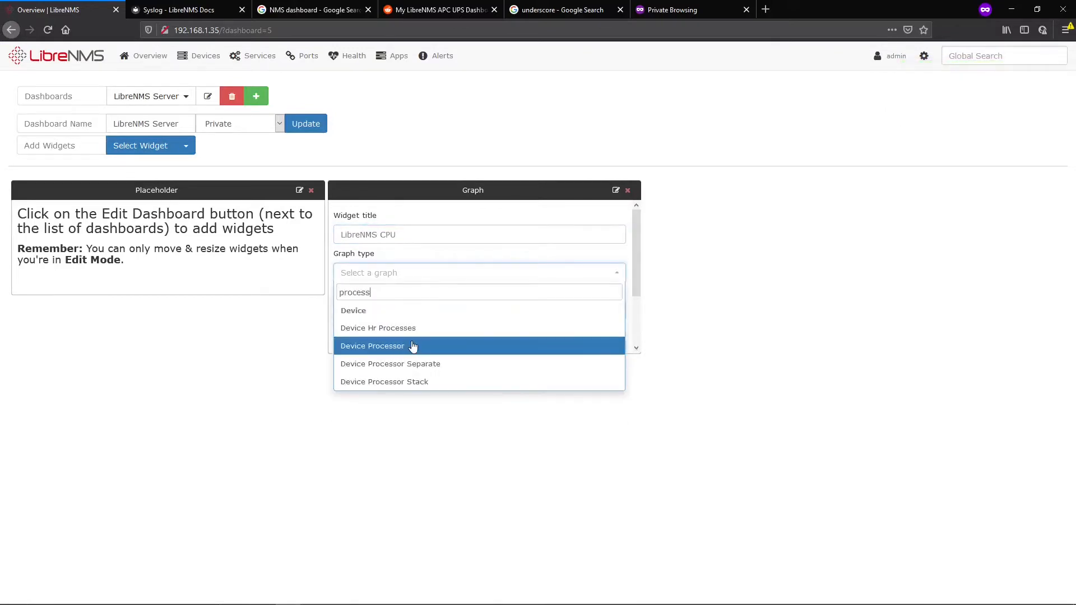
click(372, 346)
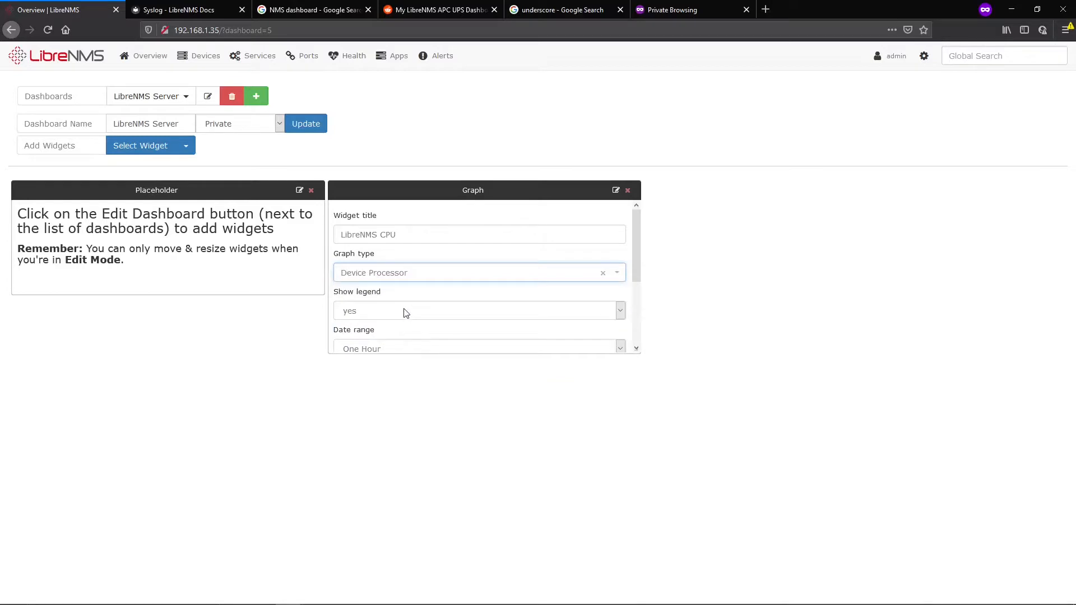
Set device localhost, extend the title to LibreNMS CPU (1 Hour) and save the widget
scroll(down, 3)
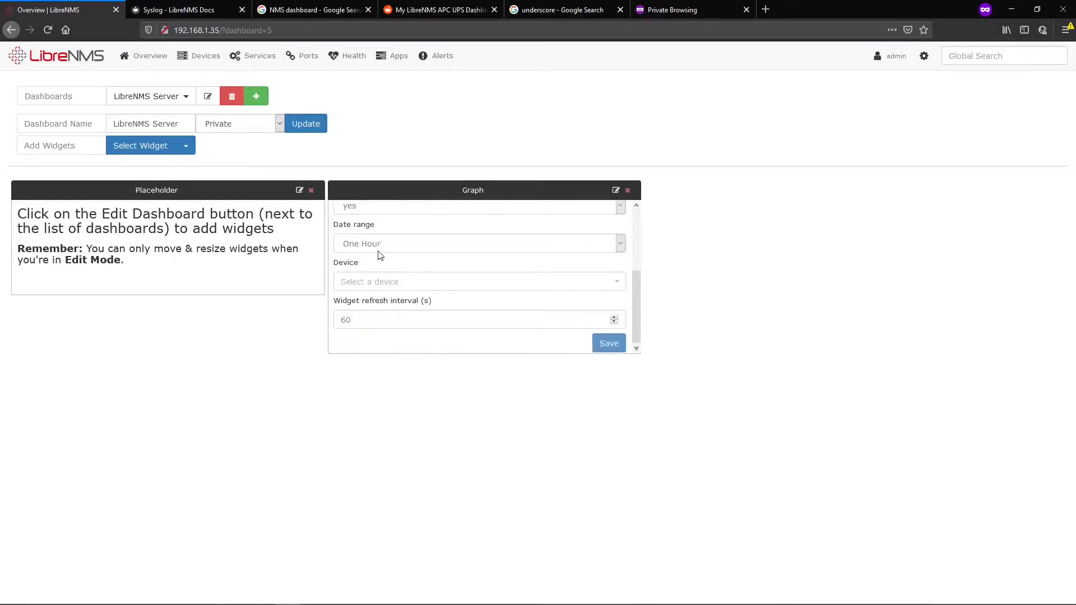
click(478, 244)
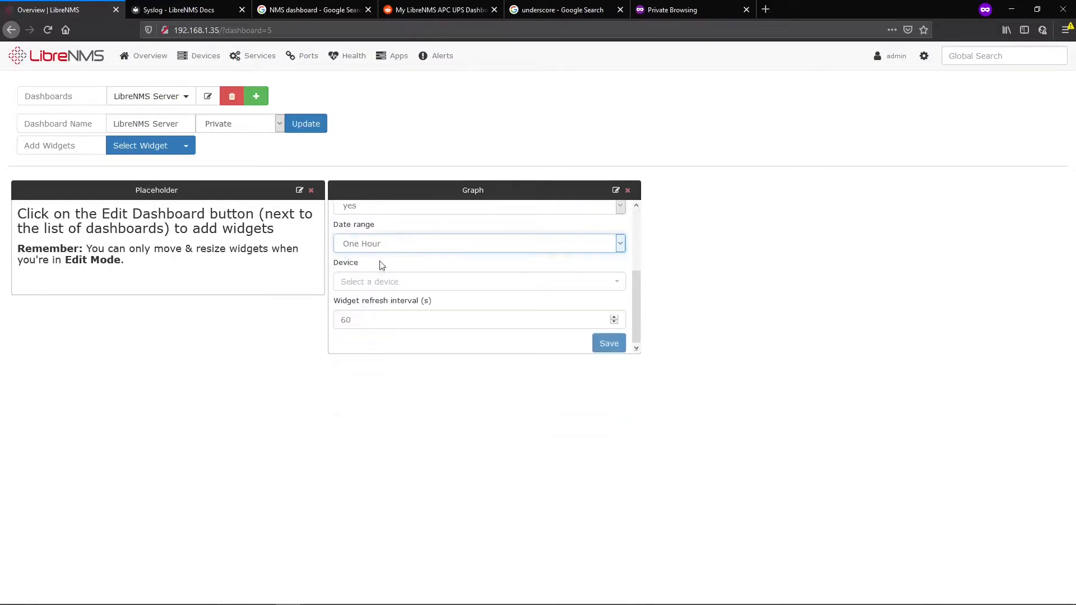
click(479, 282)
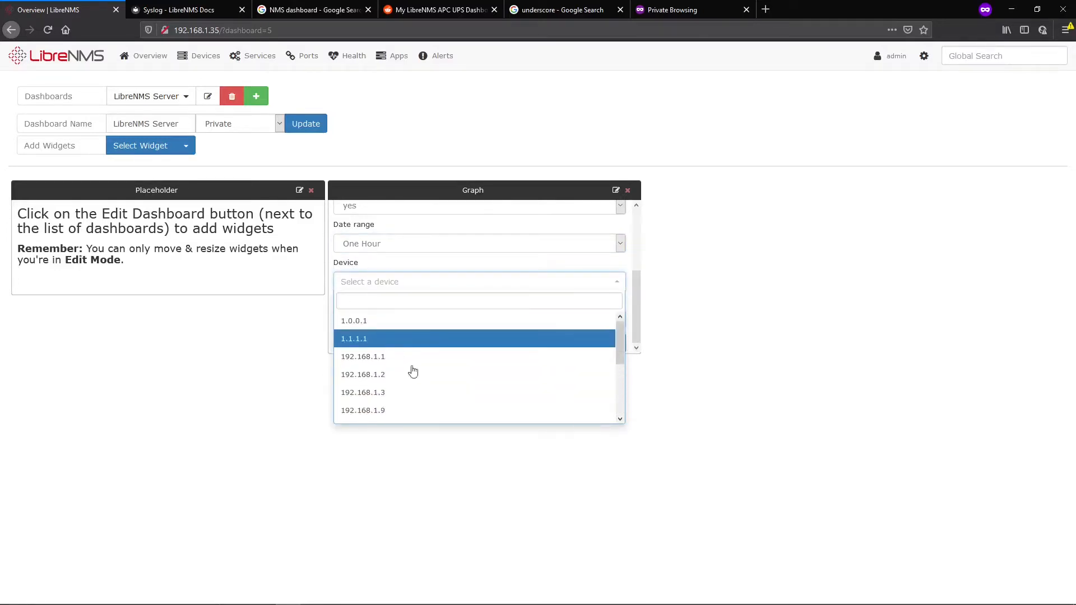
scroll(down, 3)
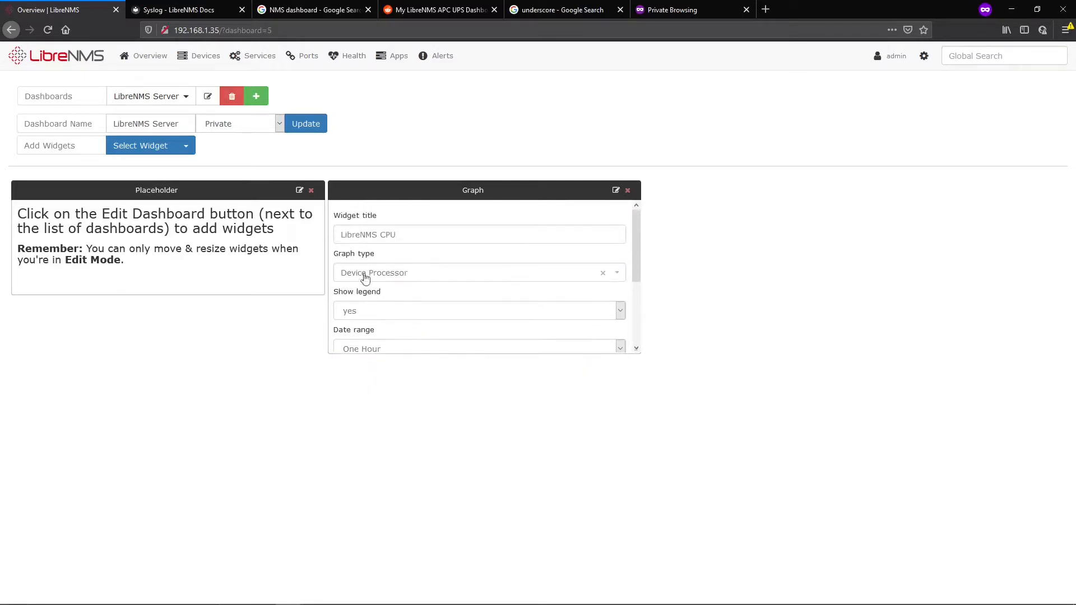
text((1)
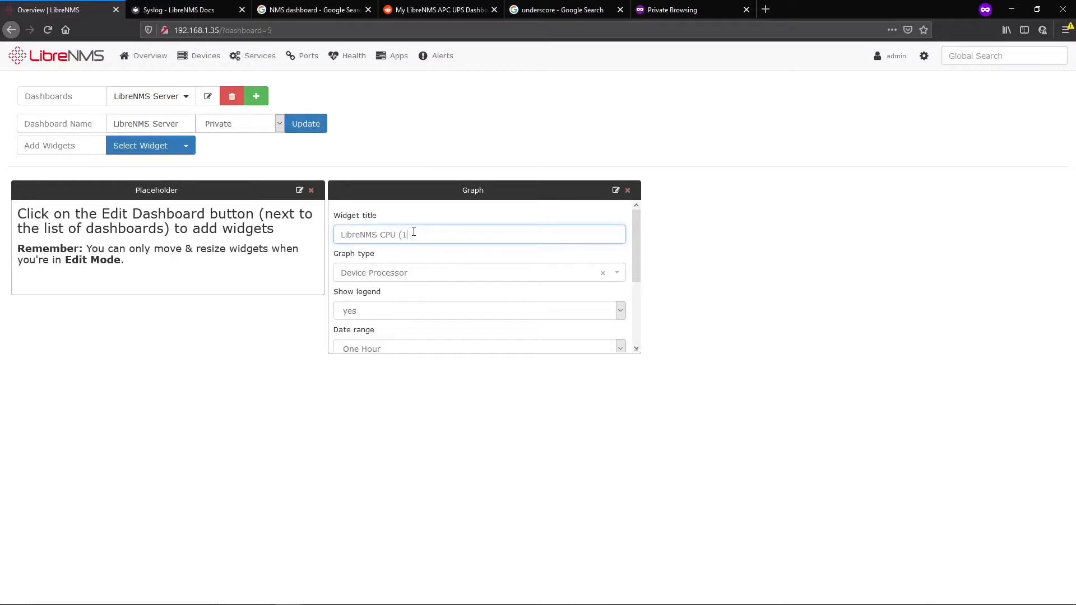
scroll(down, 3)
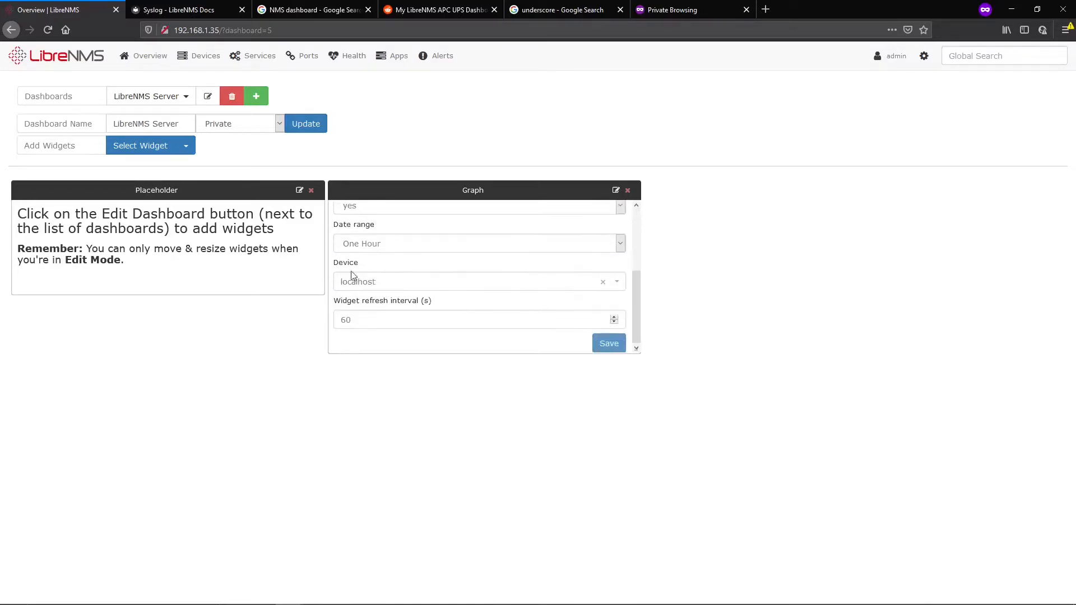
click(607, 343)
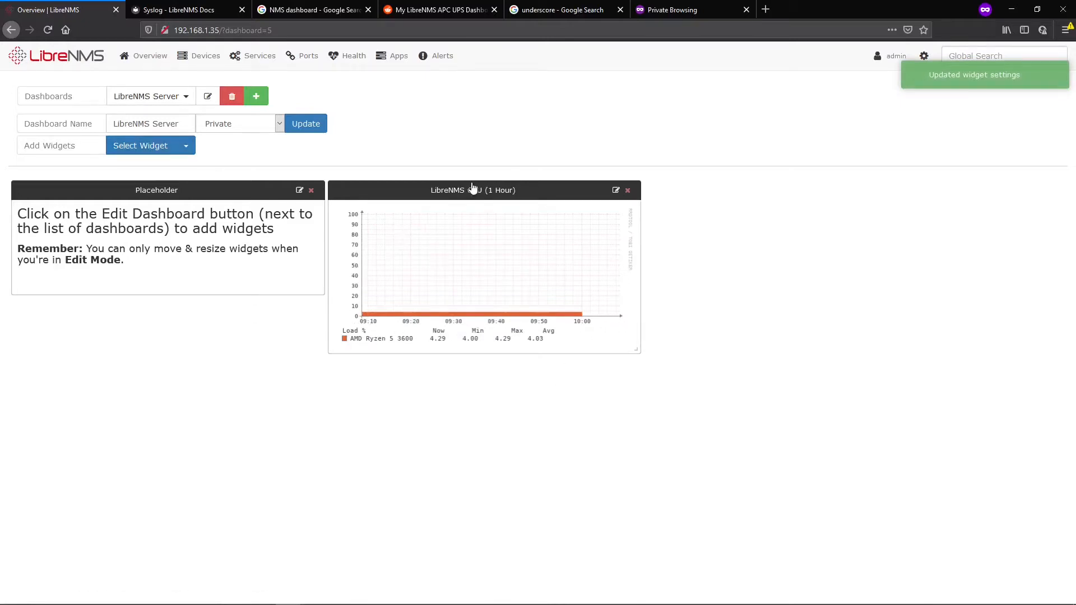
Add a Graph widget titled RRD Events with graph type Application Rrdcached Events
click(140, 145)
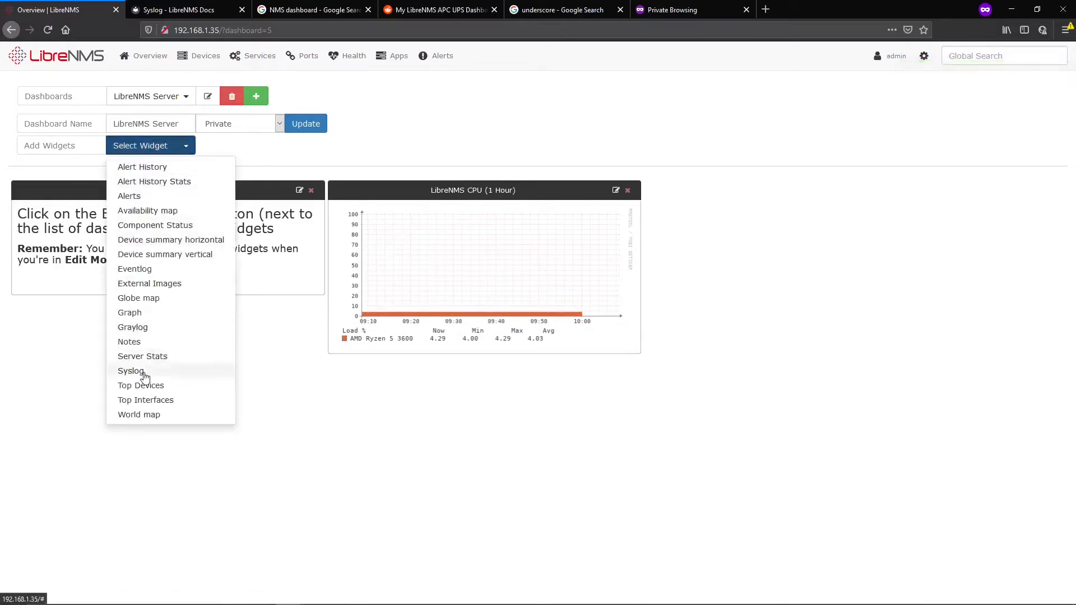
click(130, 313)
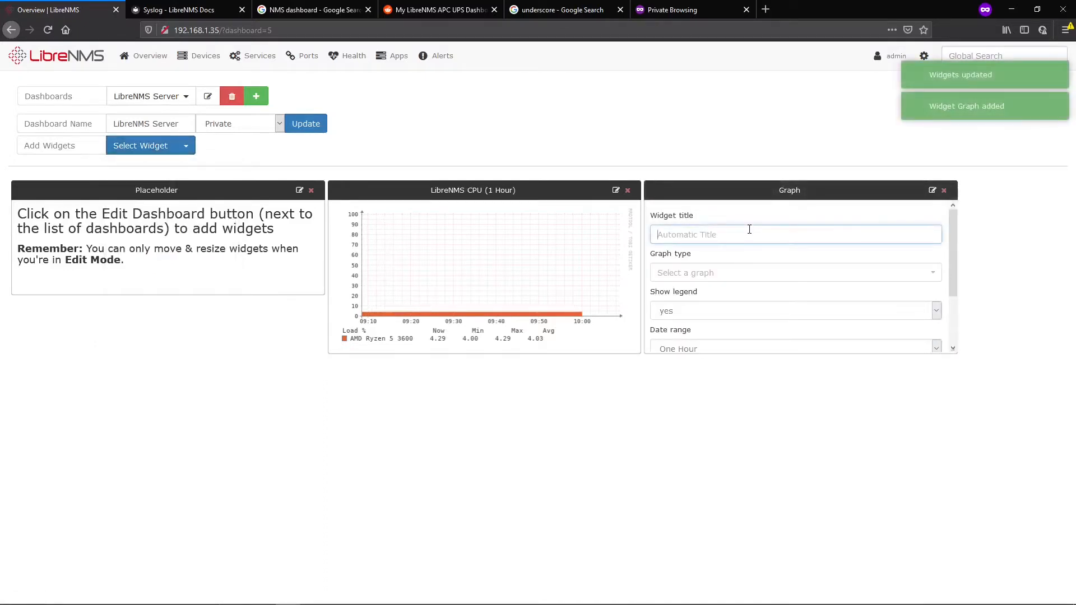
text(RRD Even)
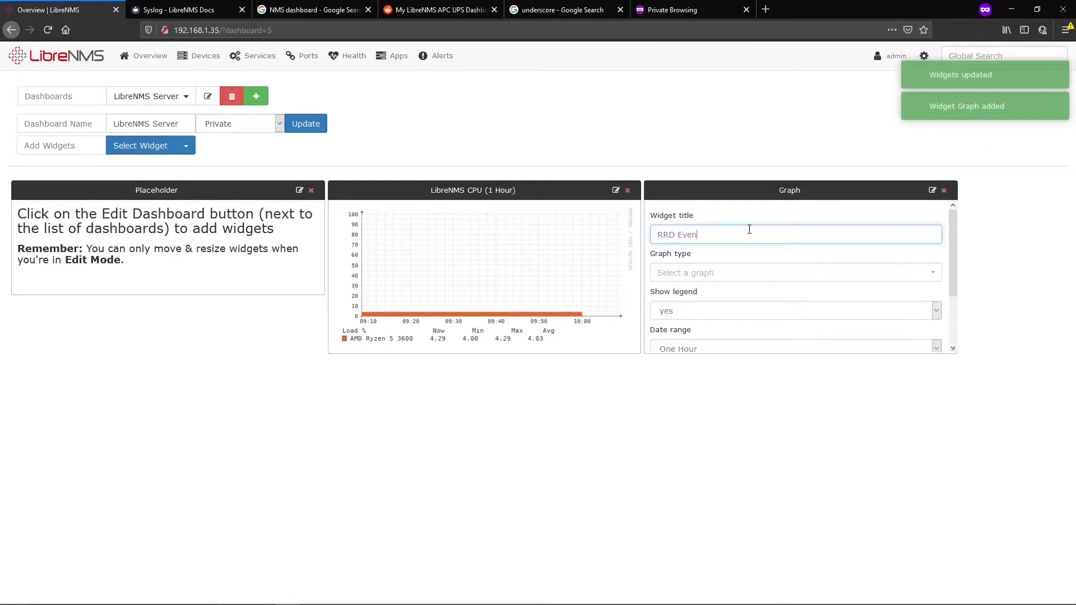
click(794, 272)
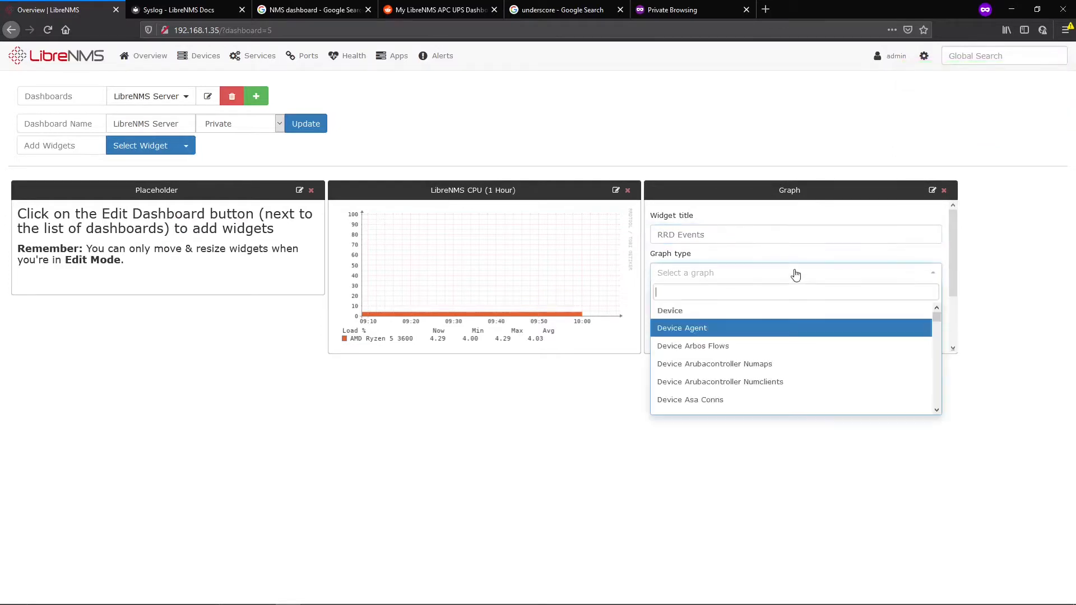
text(appli)
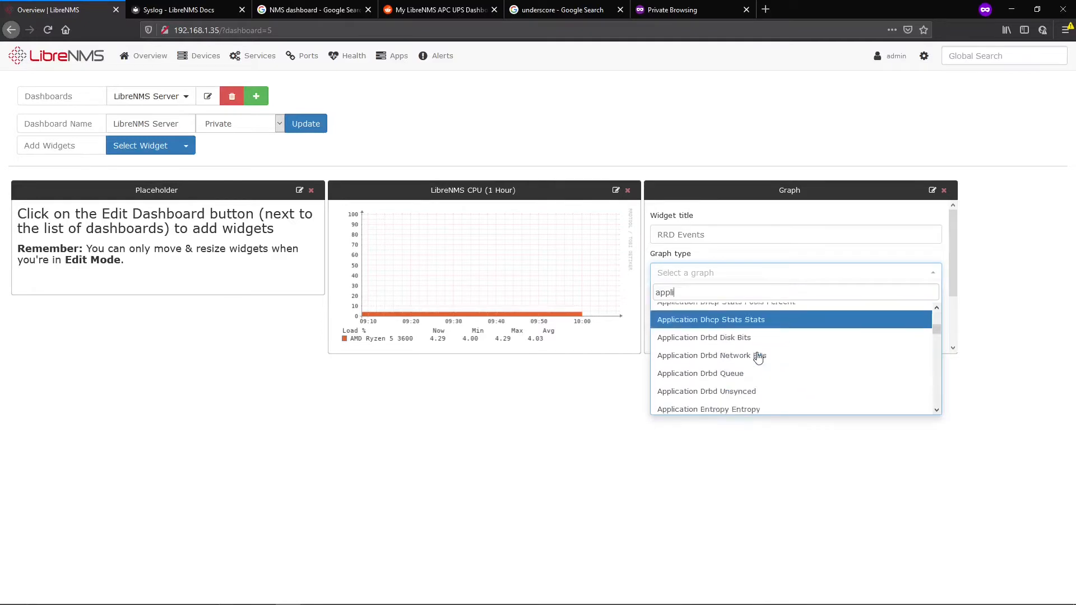
scroll(down, 3)
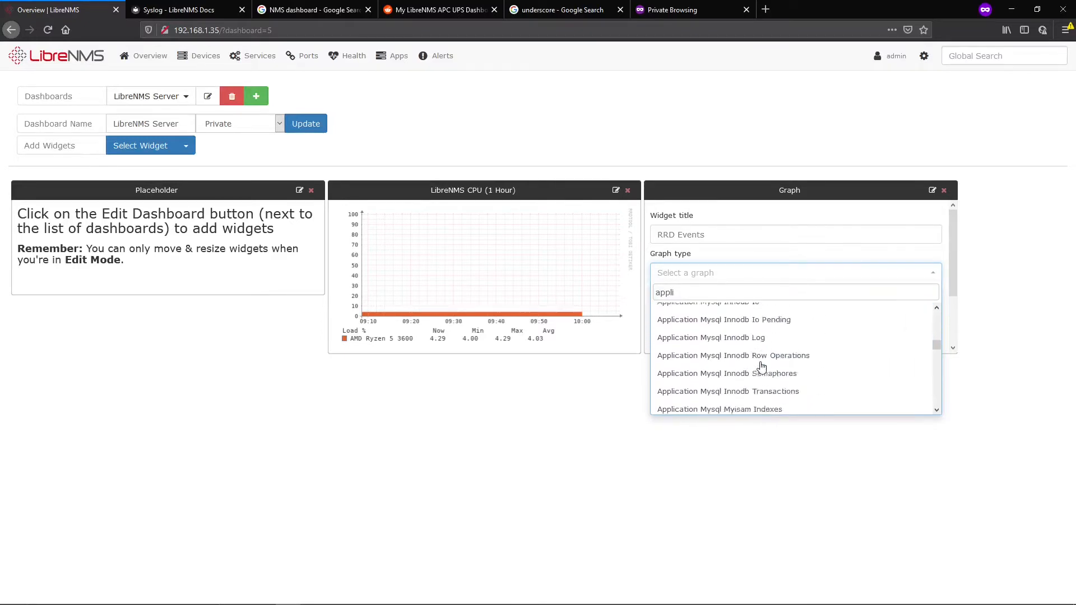
scroll(down, 3)
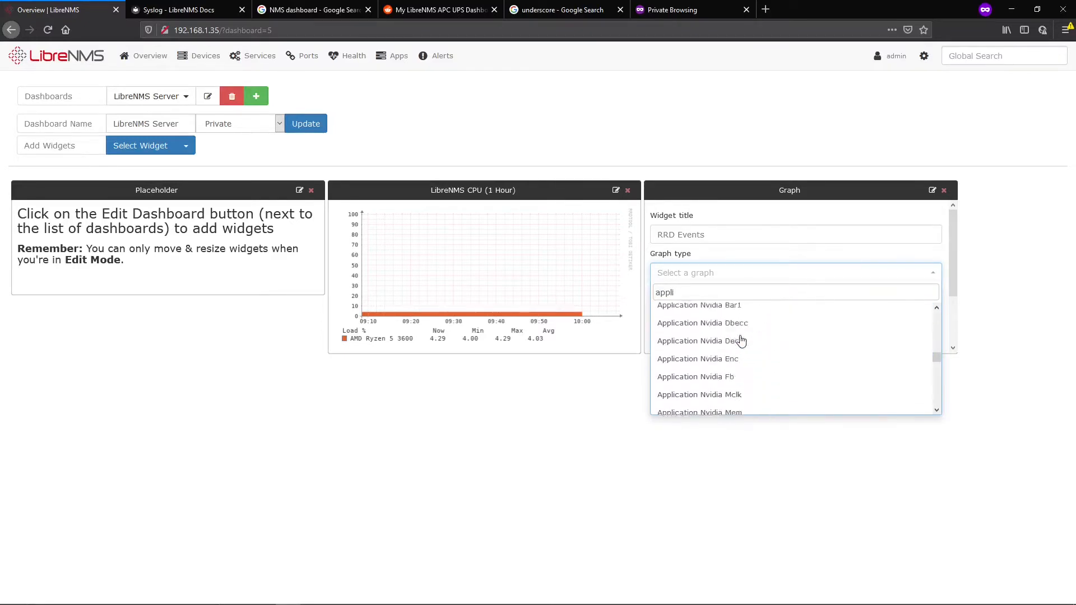
scroll(down, 3)
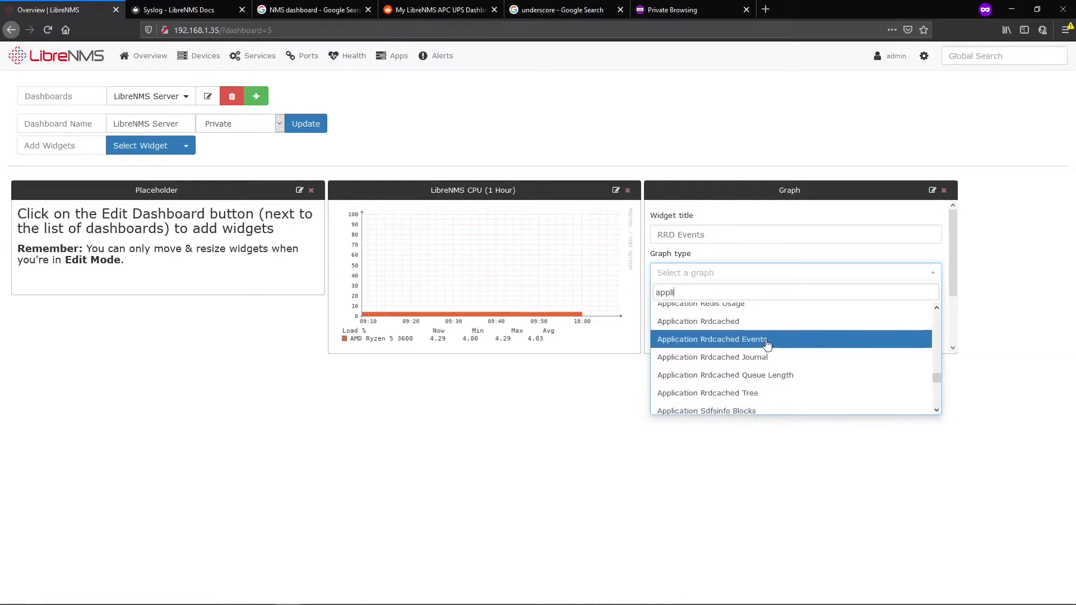
click(710, 339)
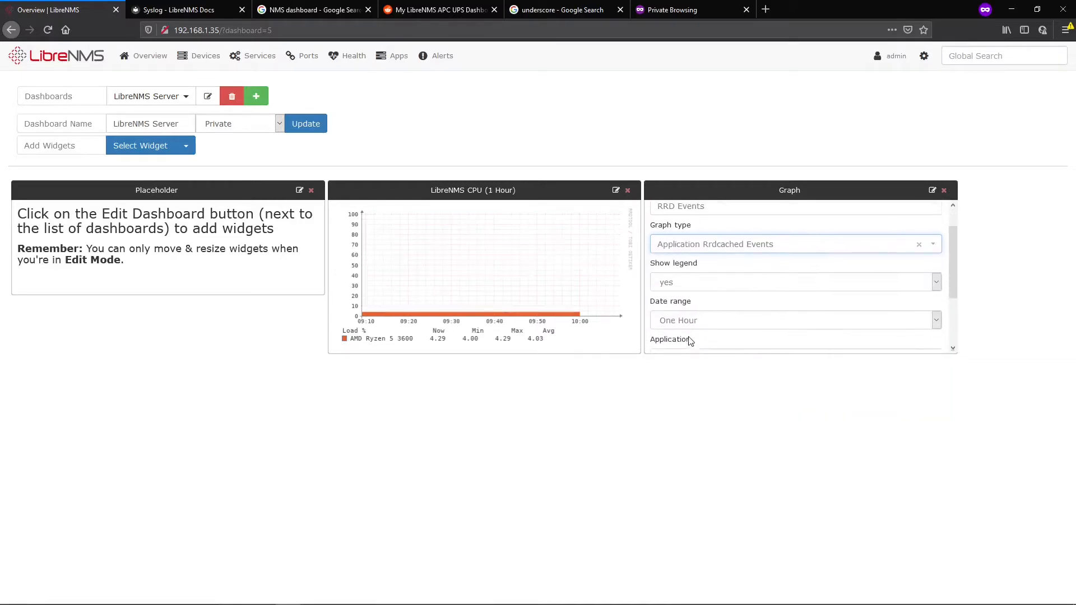
Set the widget's application to RRDCached - localhost
click(789, 308)
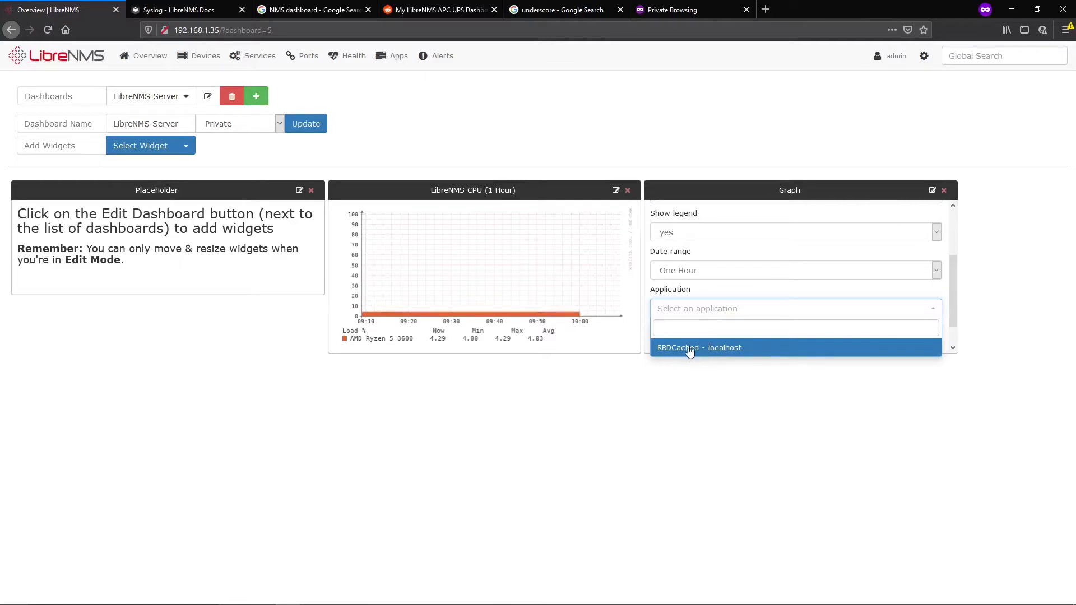
mouse_move(711, 353)
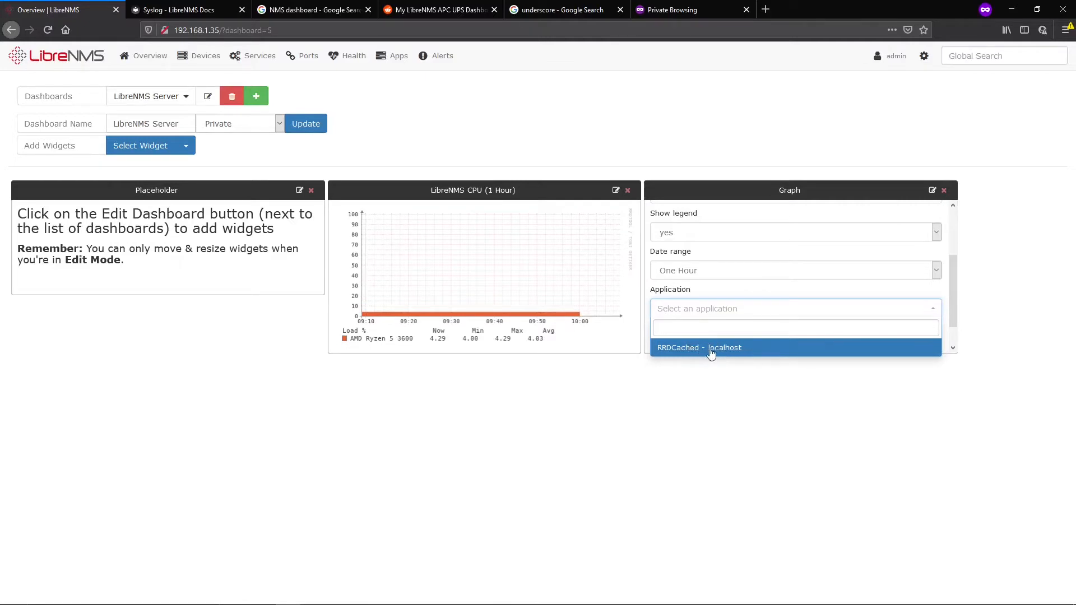
click(698, 348)
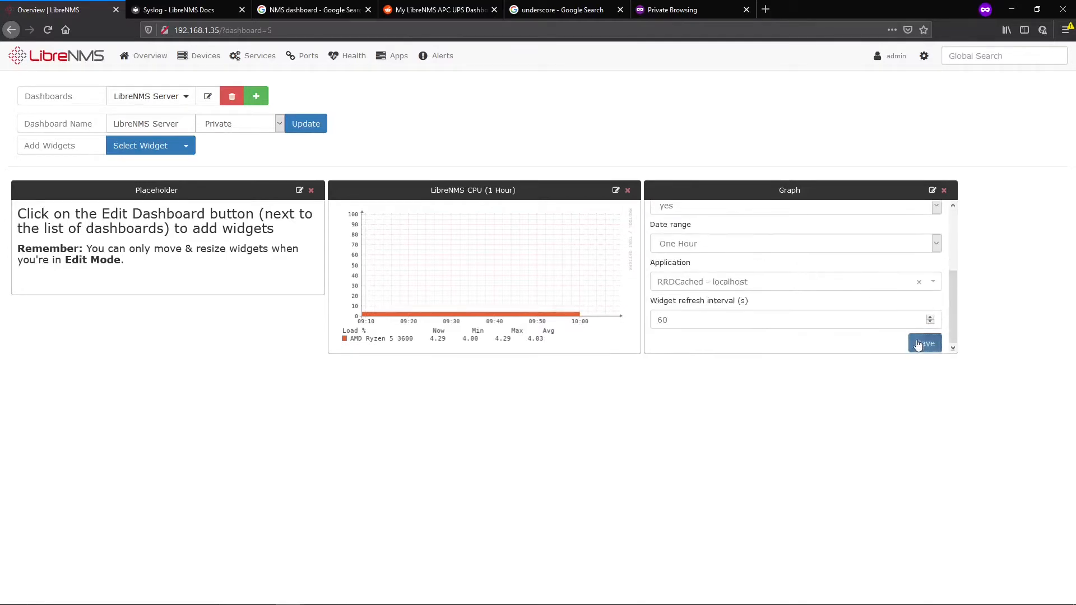
Save the RRD Events widget and update the LibreNMS Server dashboard
click(925, 343)
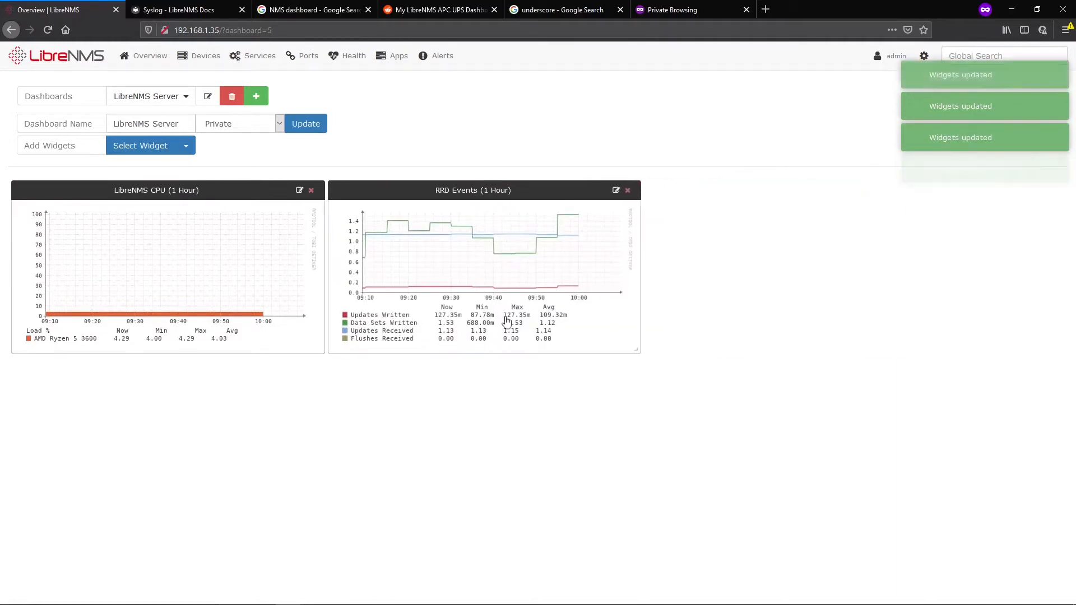
click(305, 123)
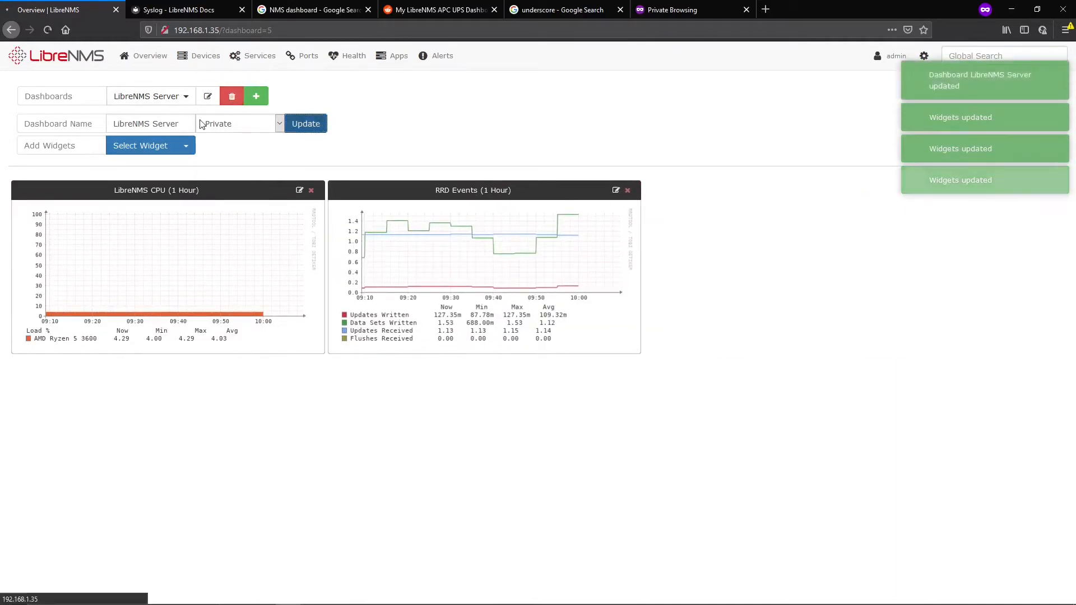
Add a Graph widget titled MySQL Connections, type Application Mysql Connections on MySQL - localhost, and save it
click(150, 145)
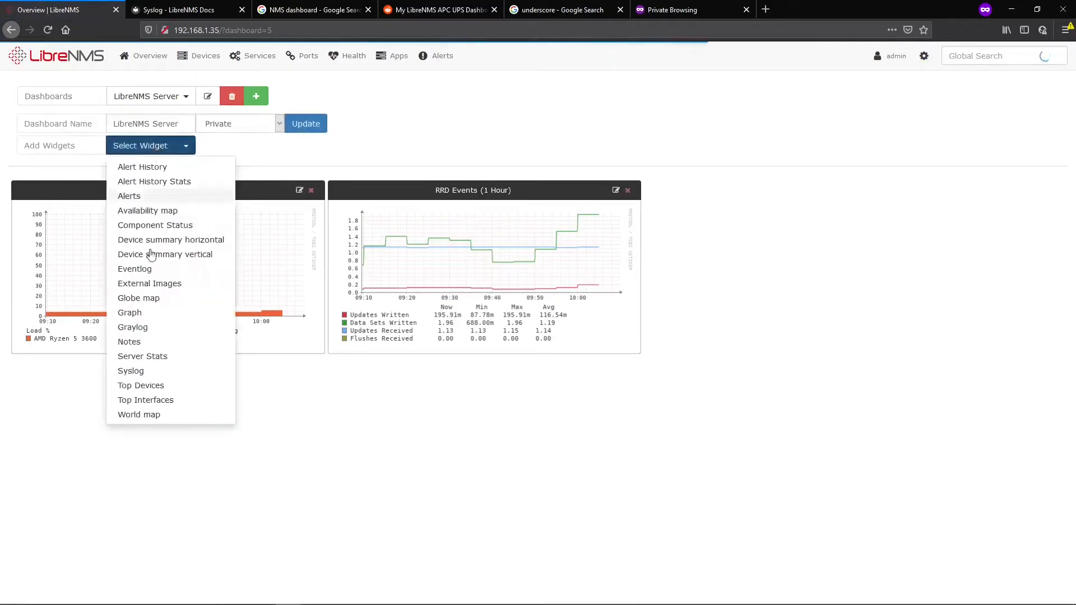
click(130, 312)
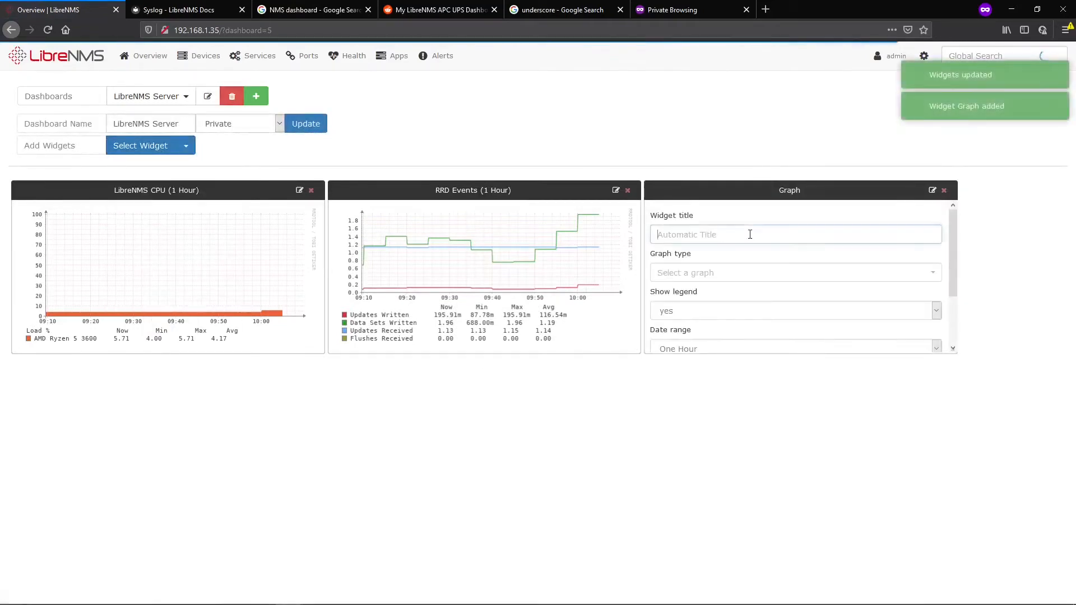
text(MySQL)
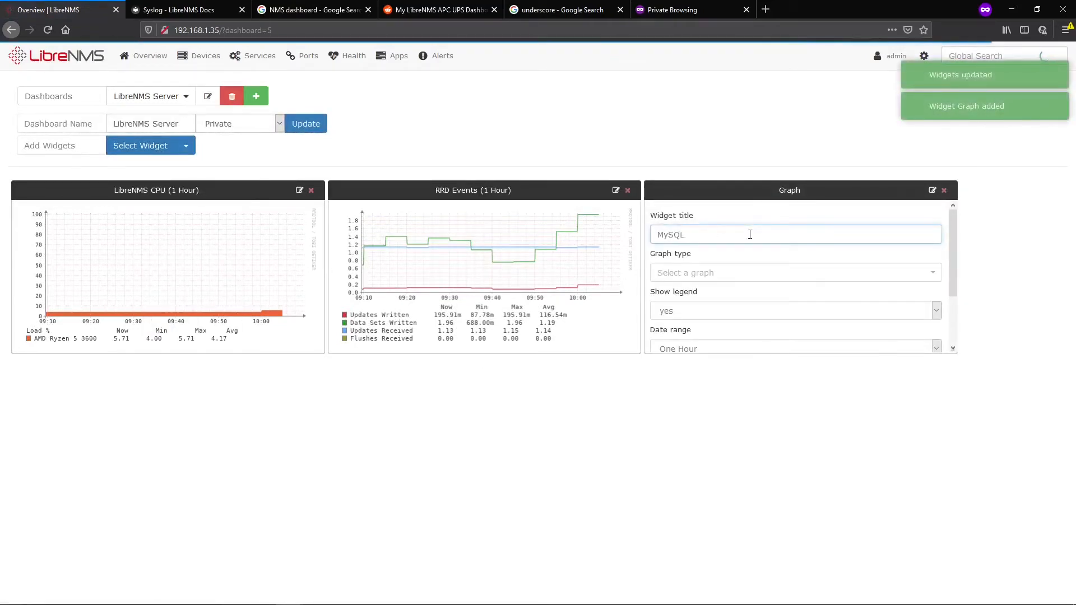
text(Connections)
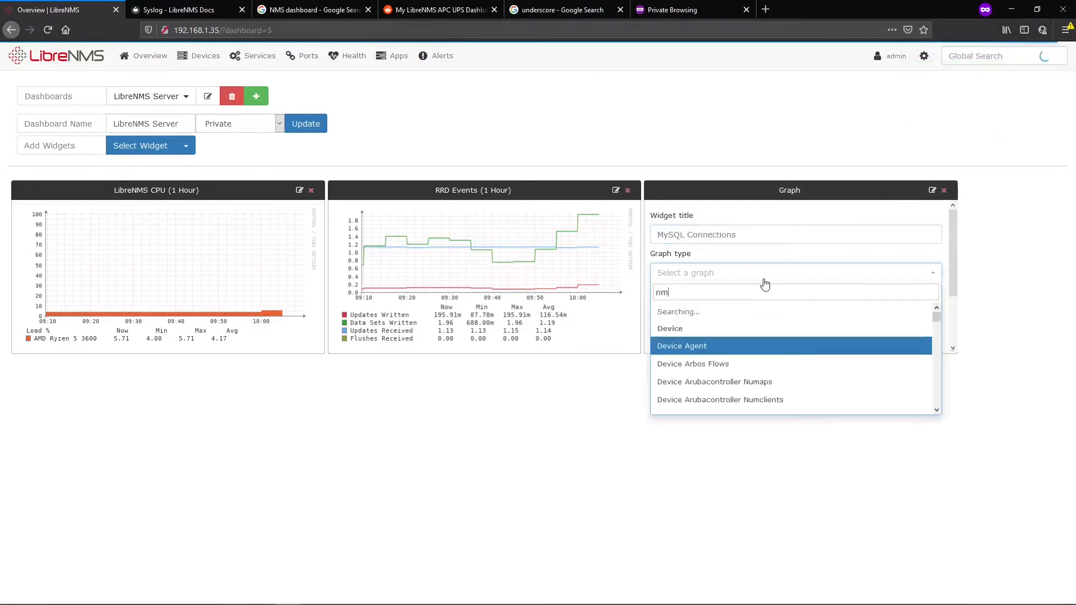
text(mys)
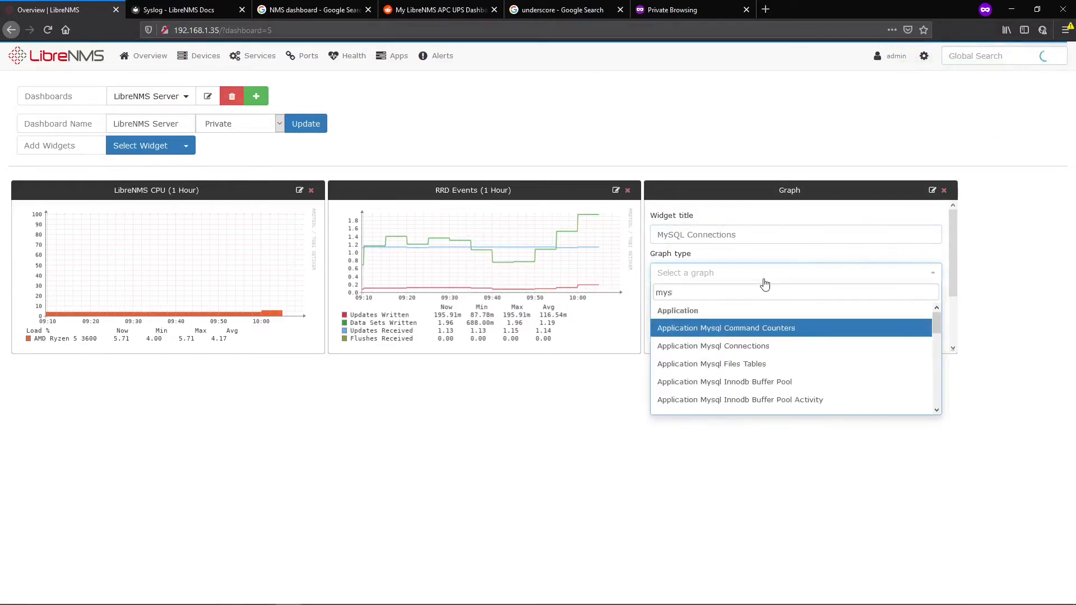
click(713, 345)
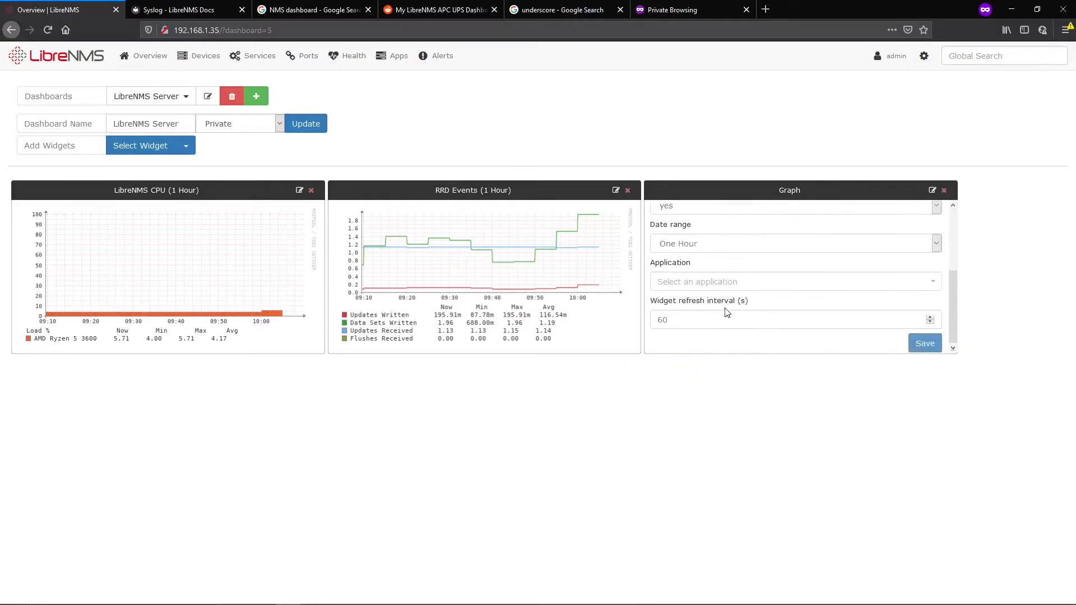
click(793, 281)
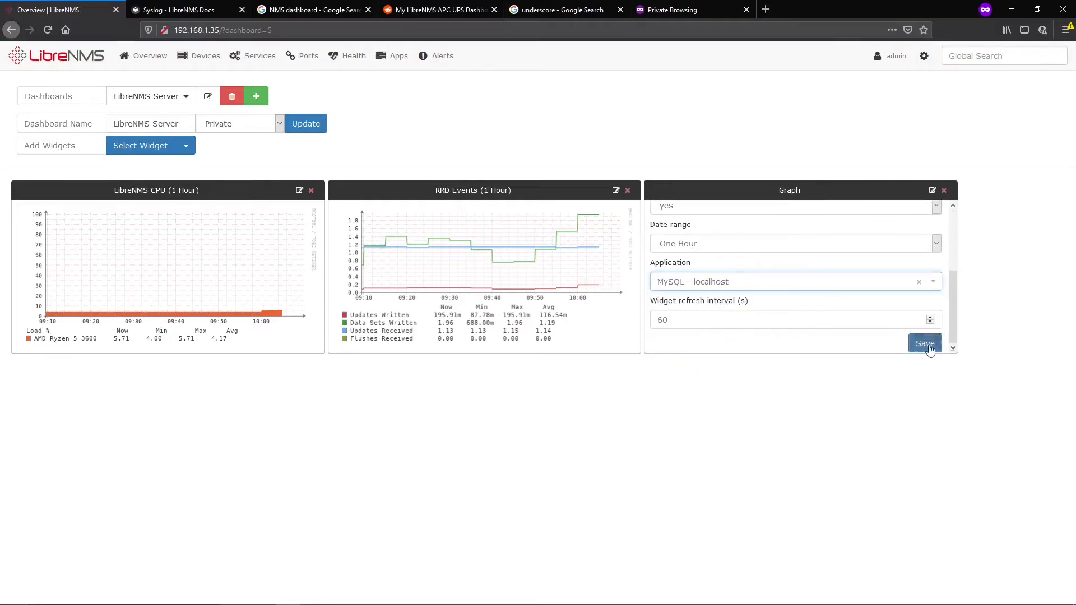
click(923, 343)
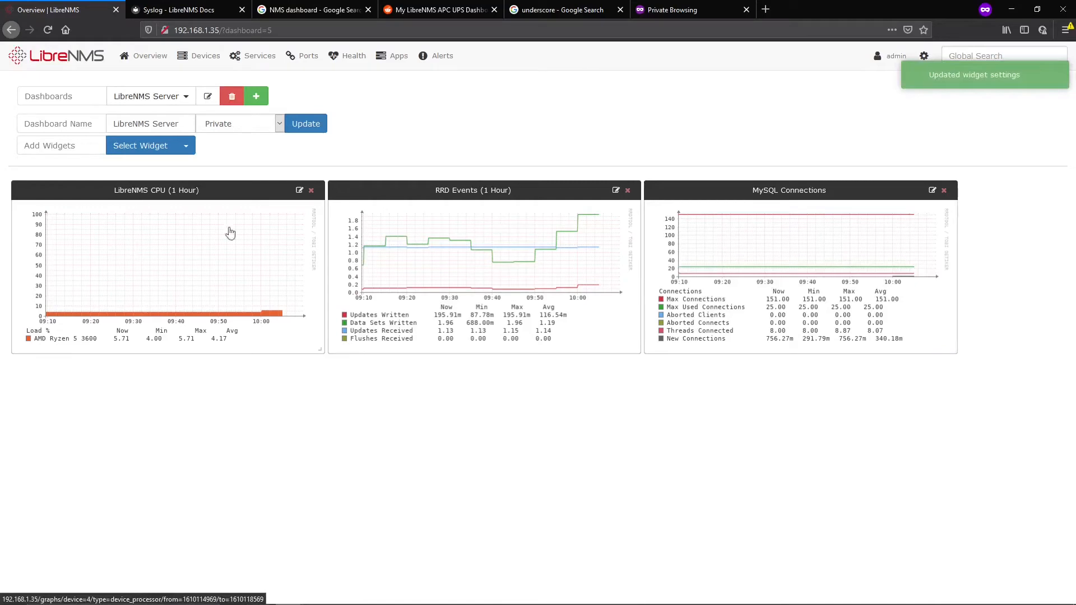
mouse_move(223, 401)
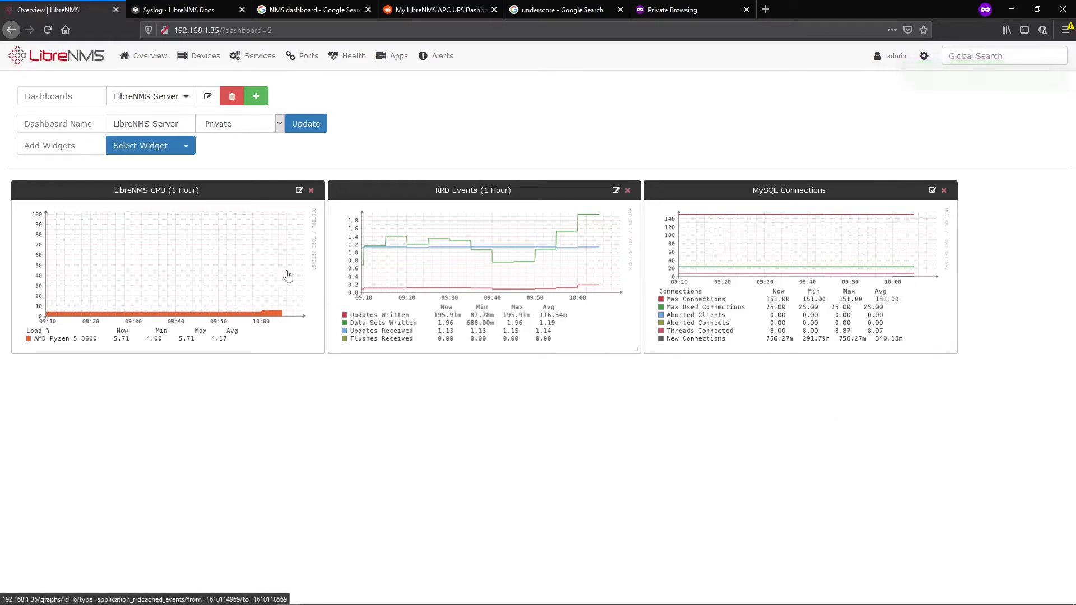
Add a Syslog widget titled LibreNMS Syslog for device localhost, save it and update the dashboard
click(140, 145)
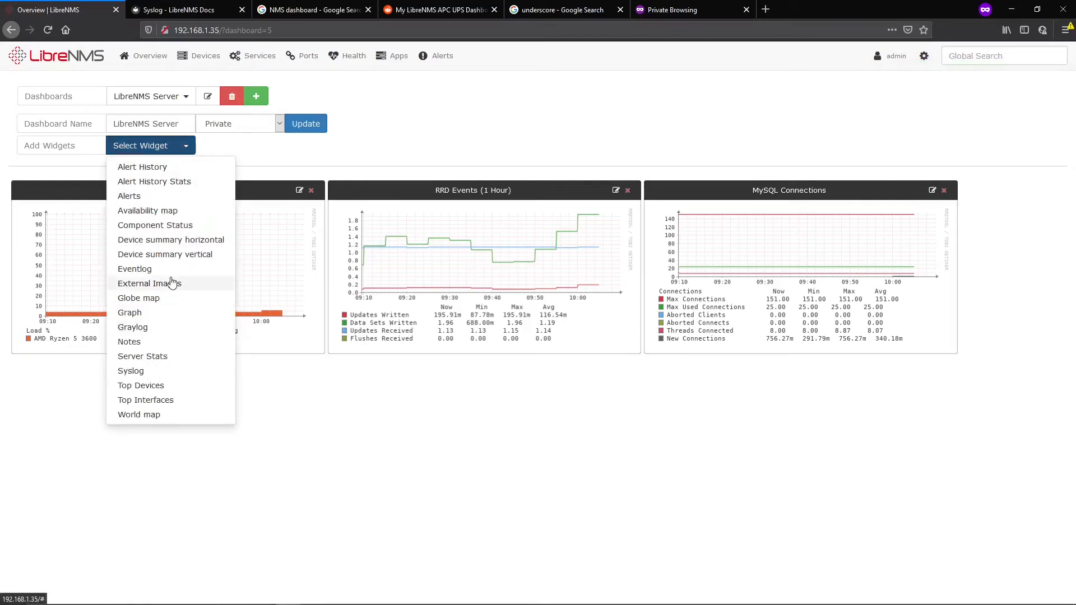
click(130, 371)
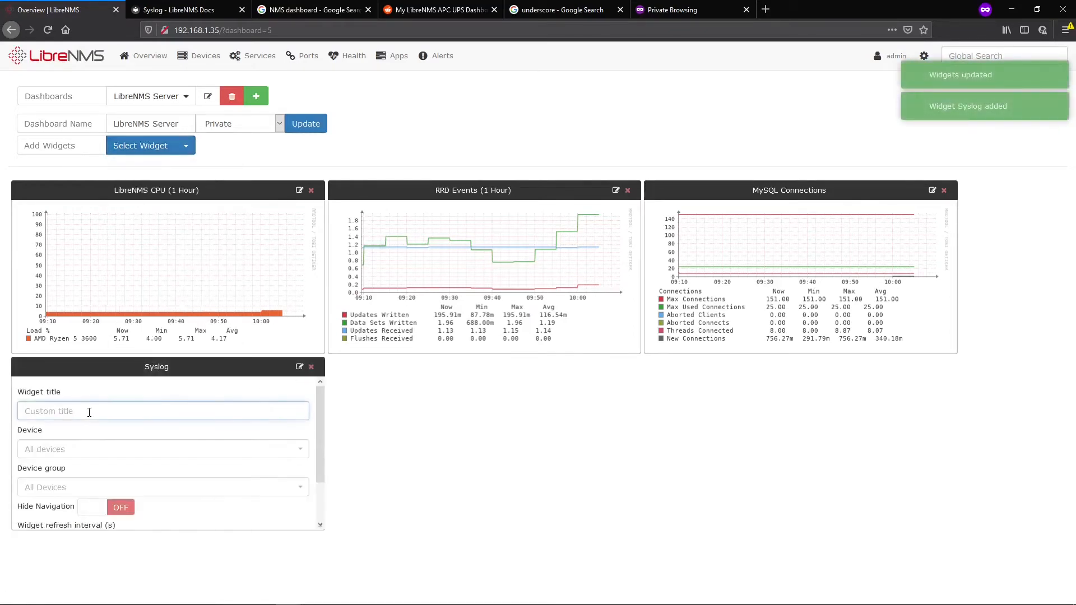
text(LibreNMS s)
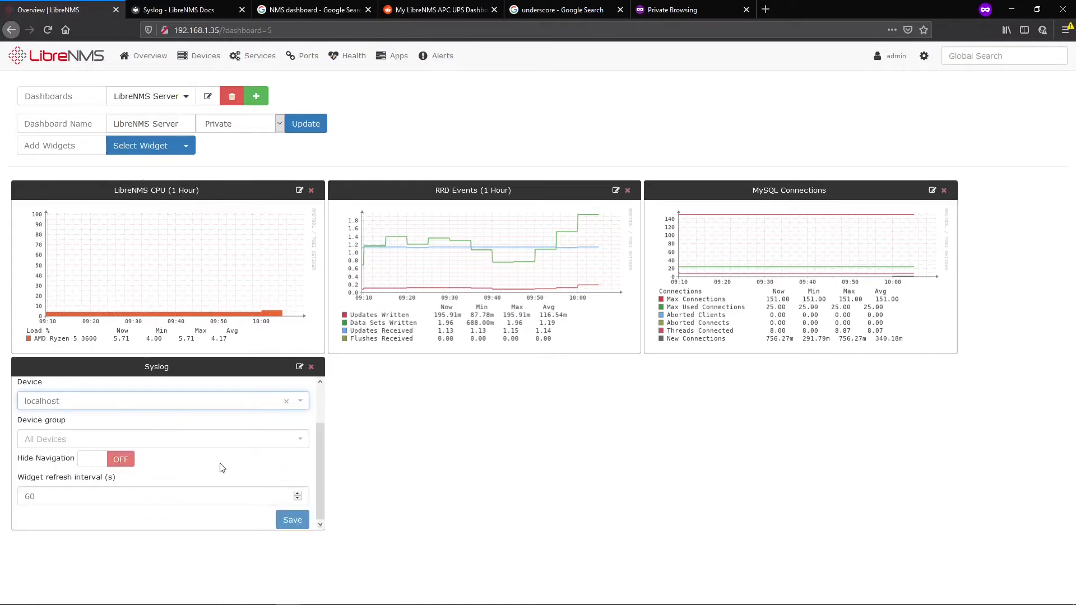
mouse_move(253, 482)
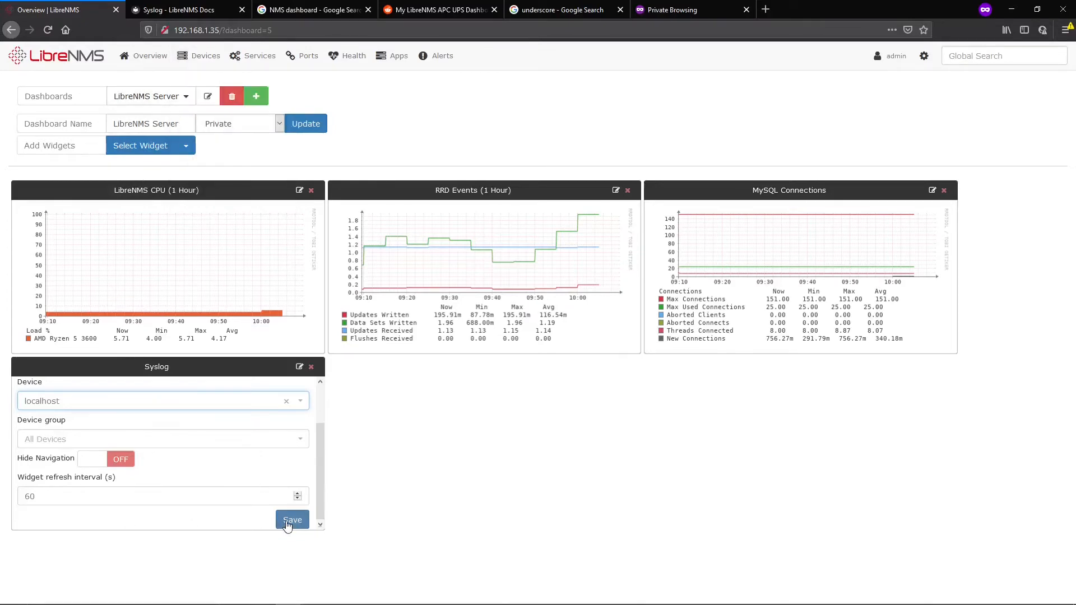
click(291, 519)
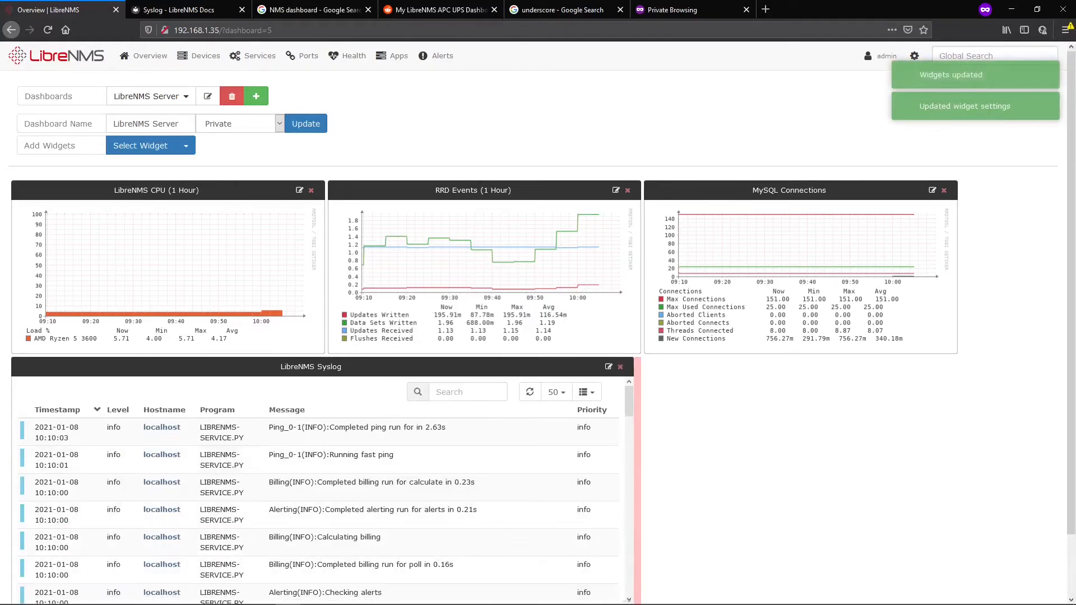
click(305, 123)
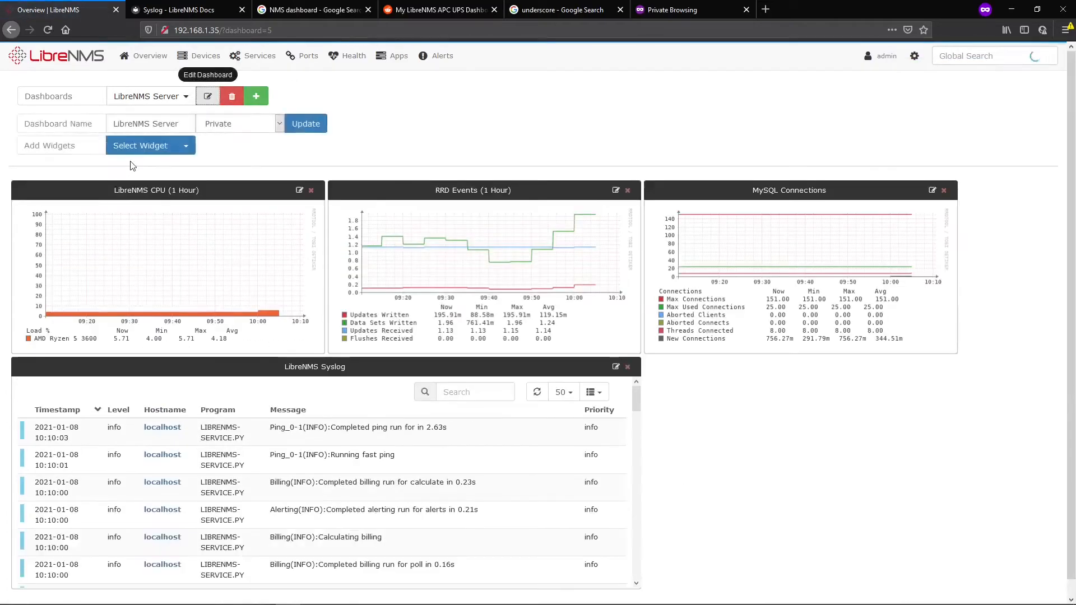
Add a Graph widget titled Nginx Connections, type Application Nginx Connections on Nginx - localhost
click(140, 144)
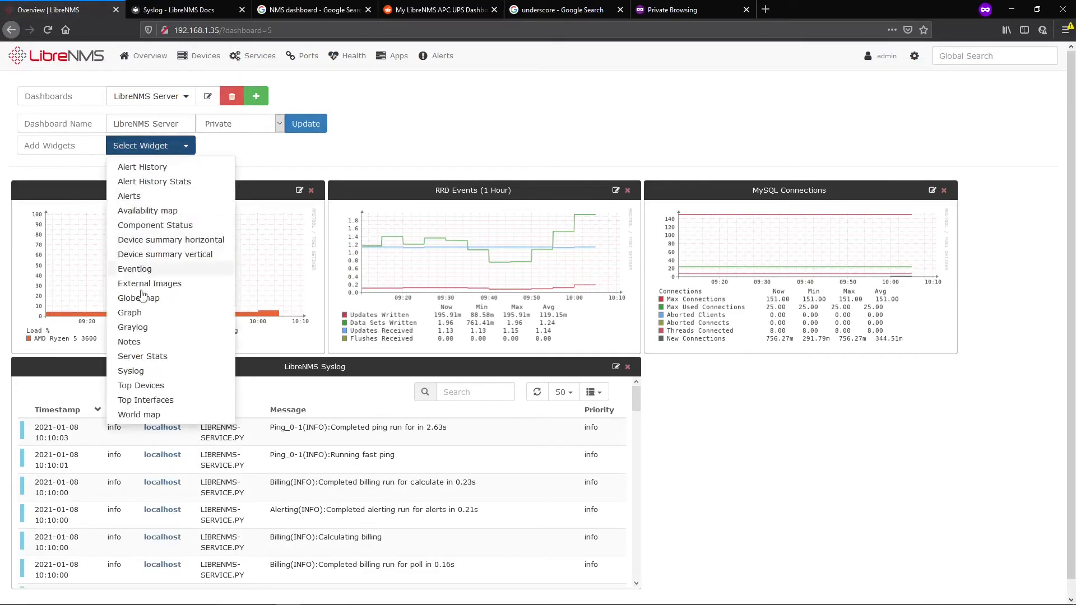
click(130, 313)
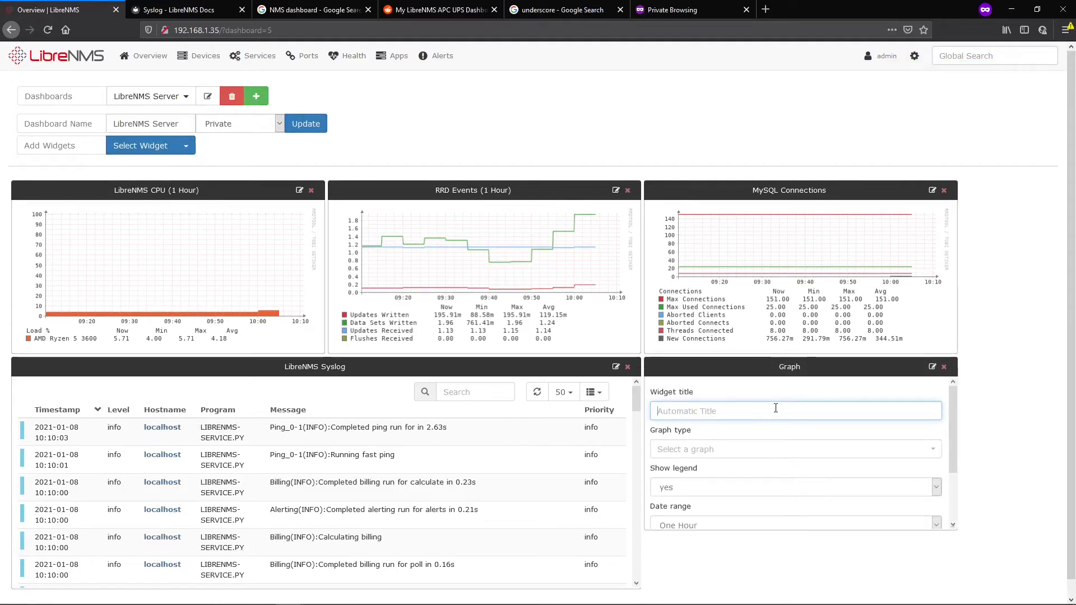
text(Nginx Connec)
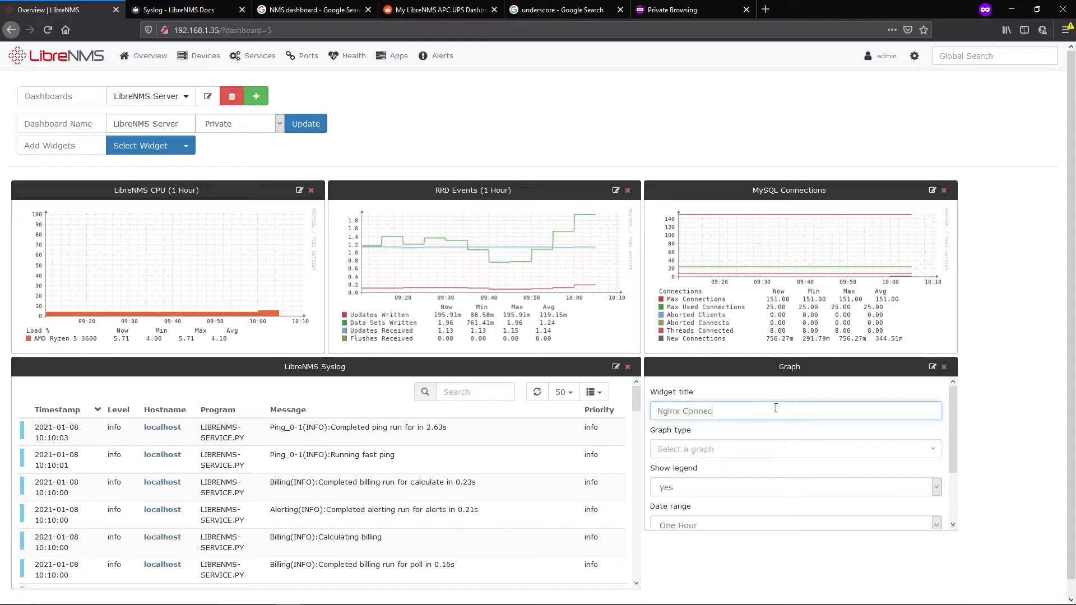
click(792, 448)
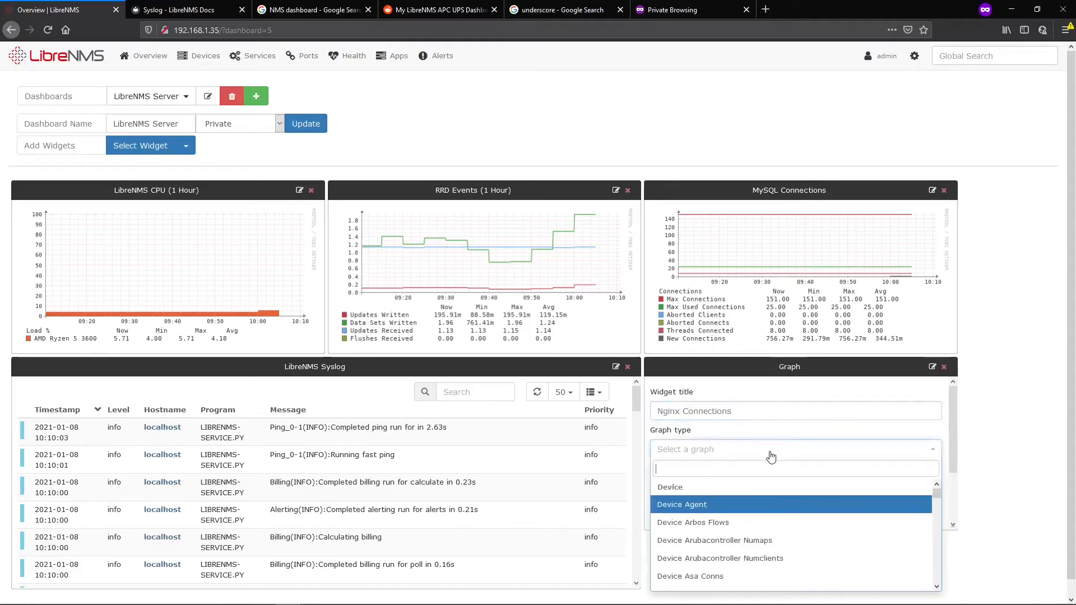
text(ngi)
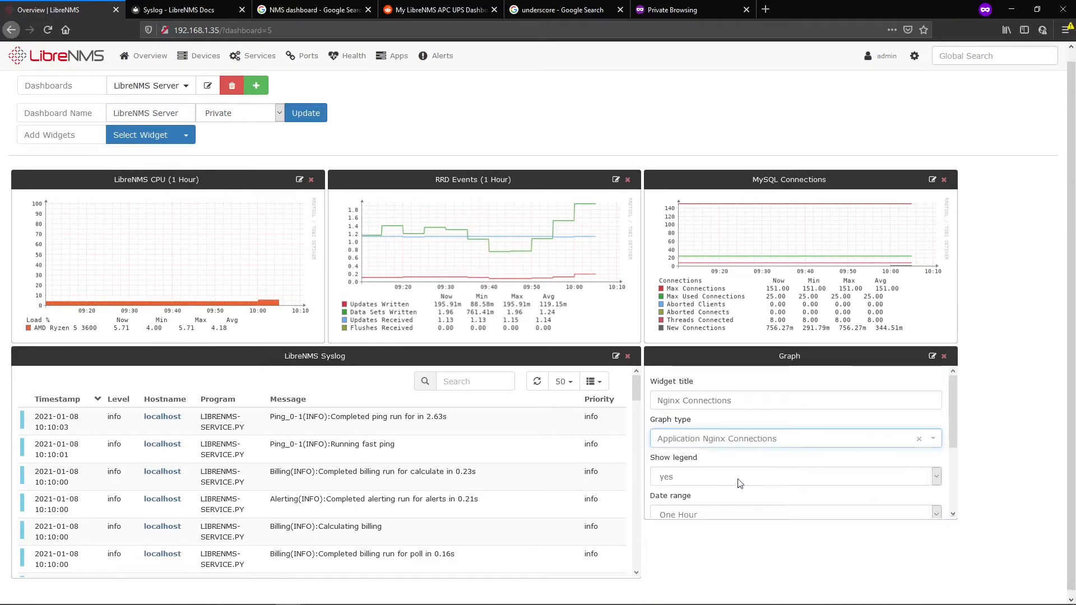
click(789, 504)
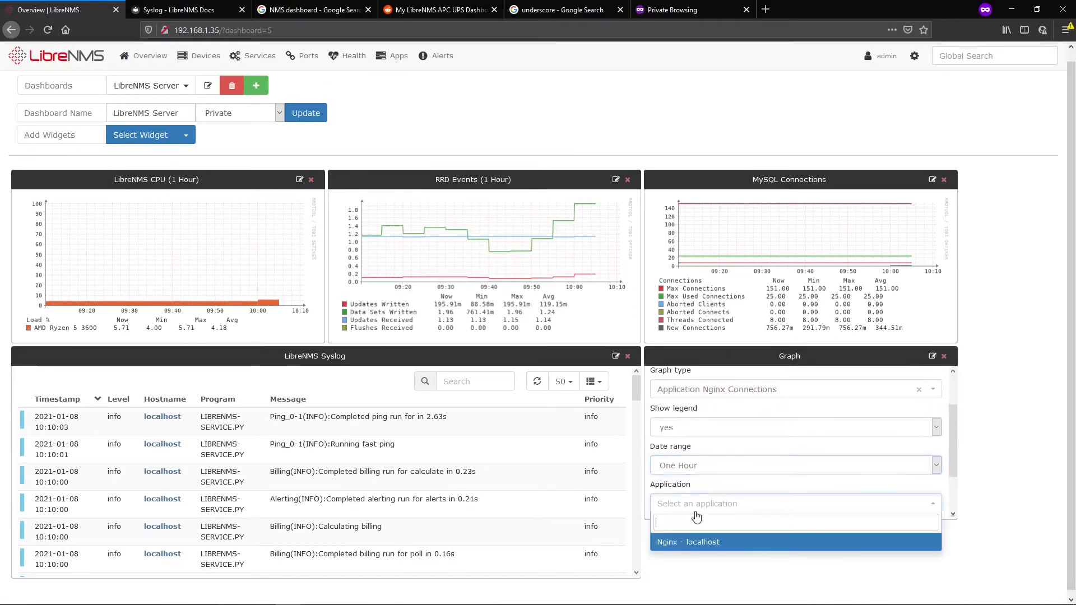
click(687, 541)
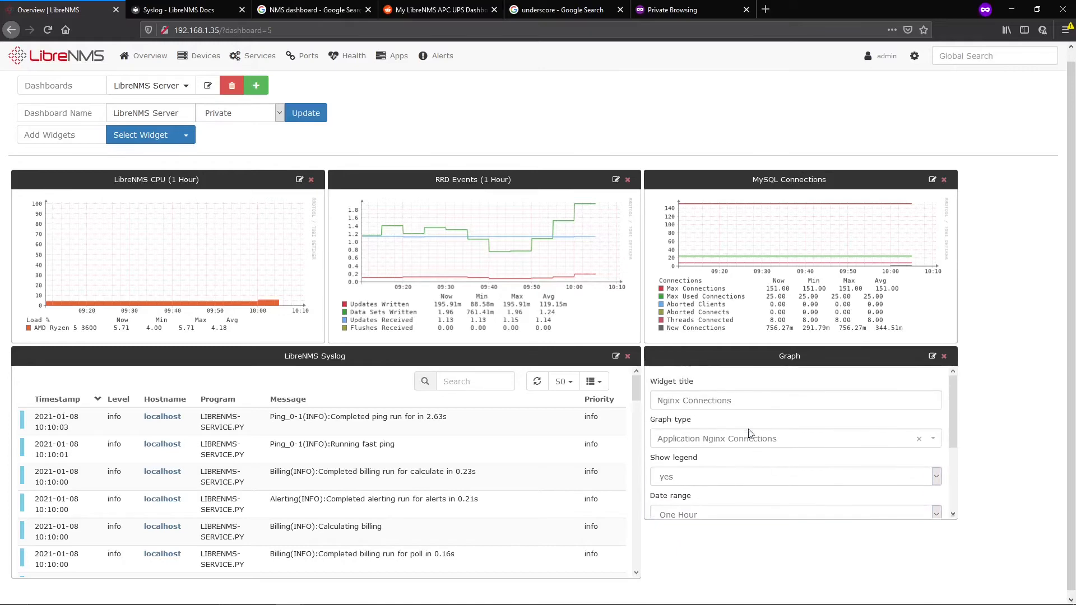
Extend the title to Nginx Connections (Last 1 Hour), save the widget and update the dashboard
click(795, 402)
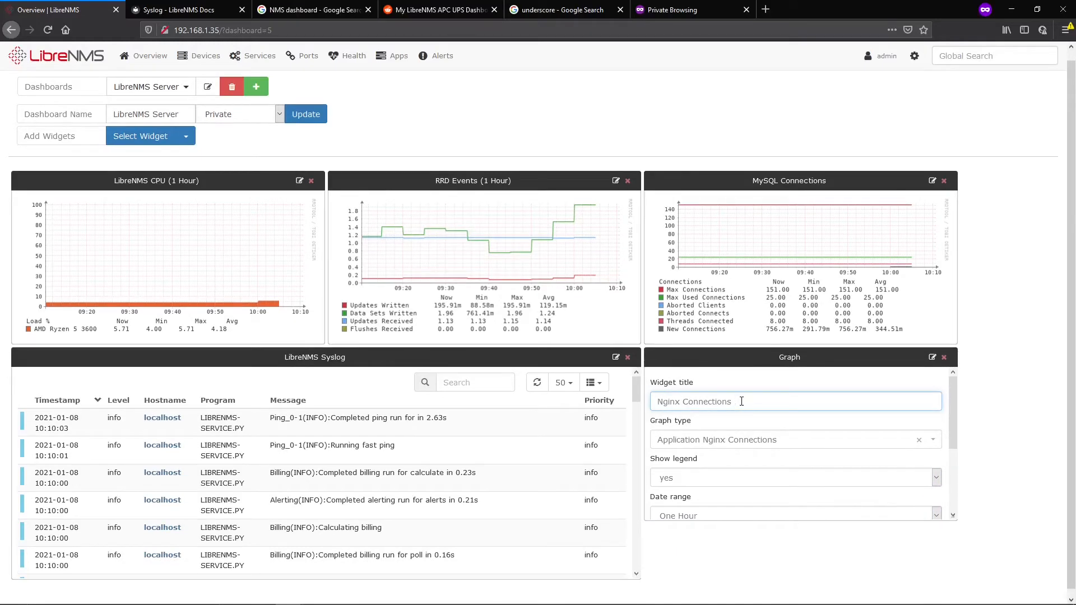
text((Last 1 H)
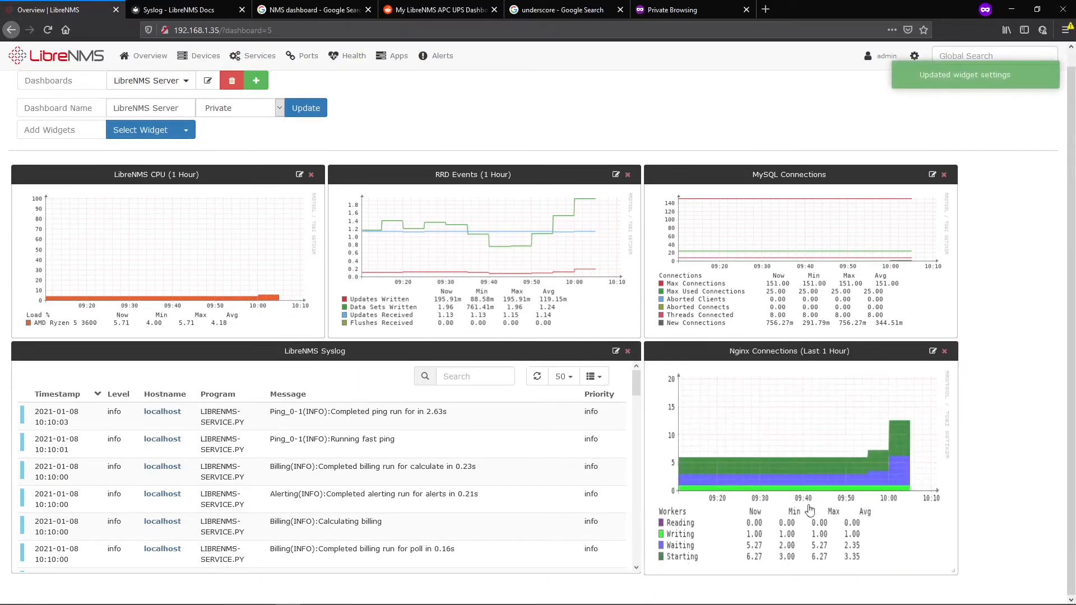
click(305, 108)
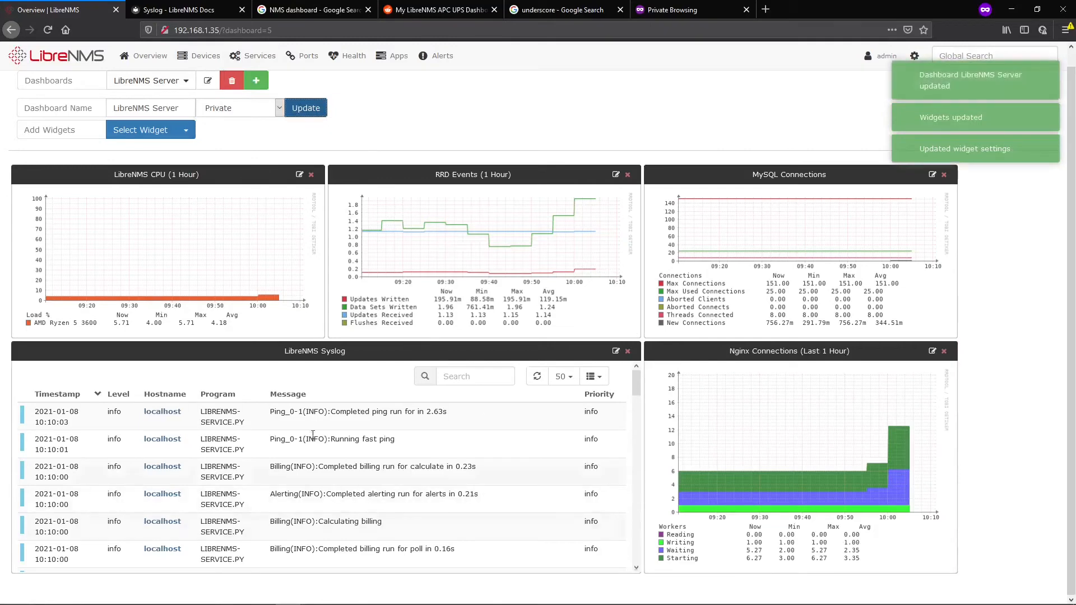
click(308, 56)
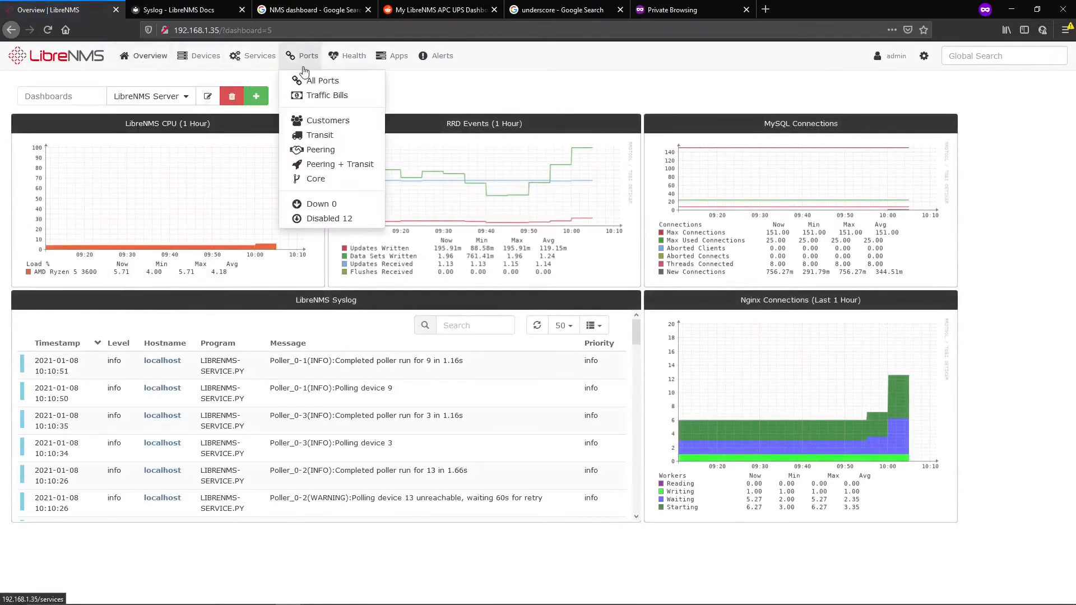
click(149, 56)
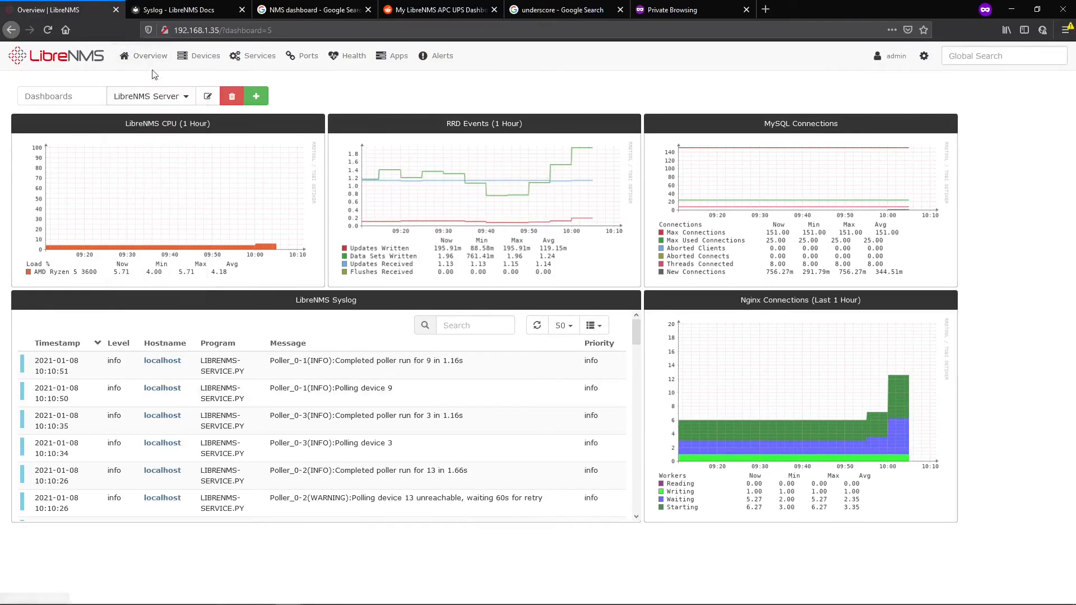
click(149, 56)
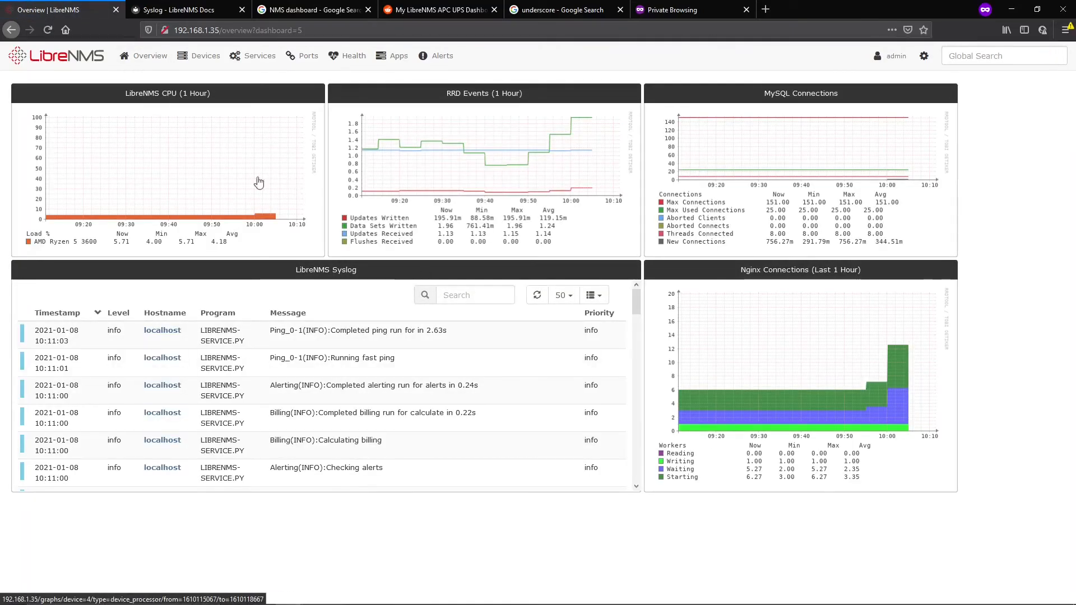
click(443, 56)
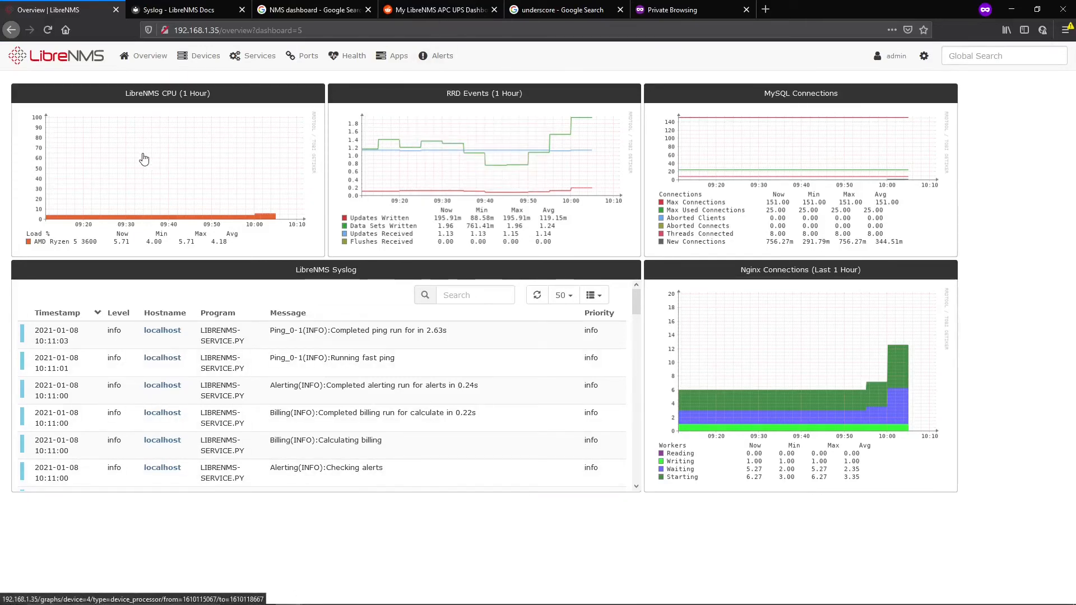
mouse_move(99, 251)
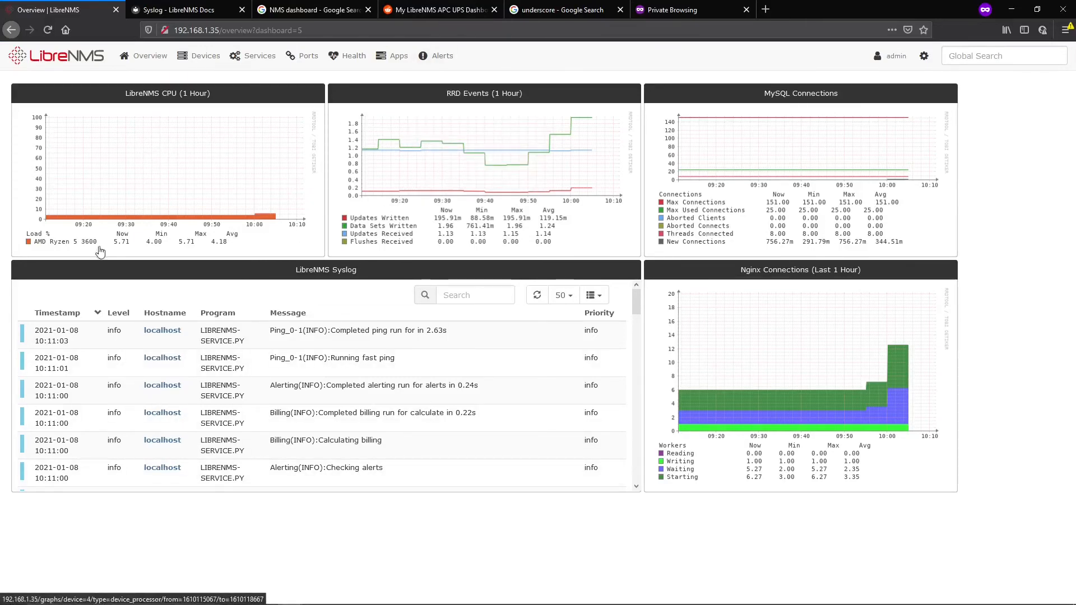
click(204, 56)
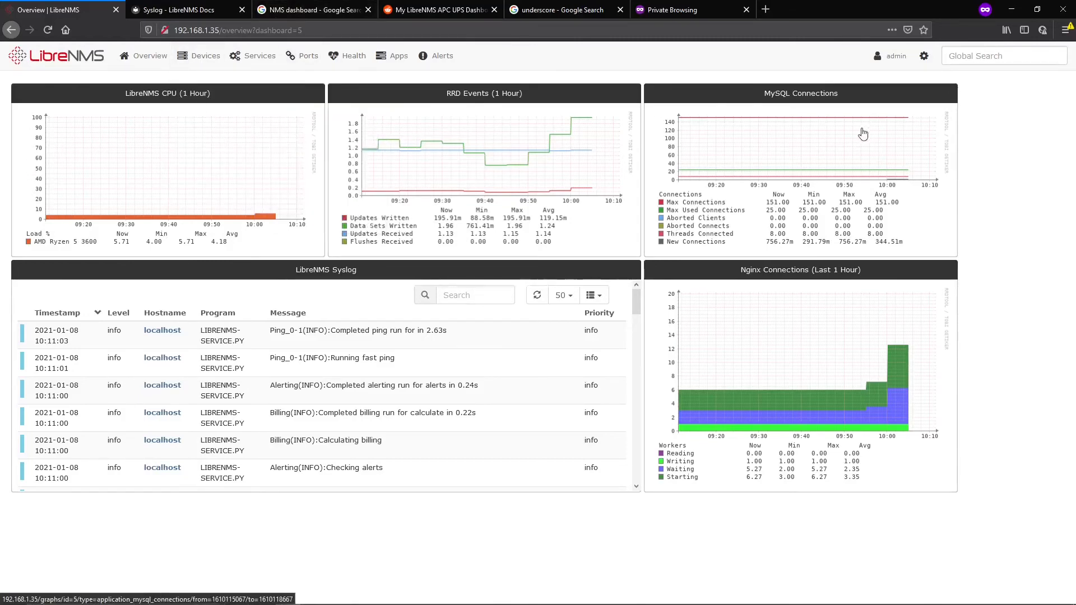
mouse_move(515, 189)
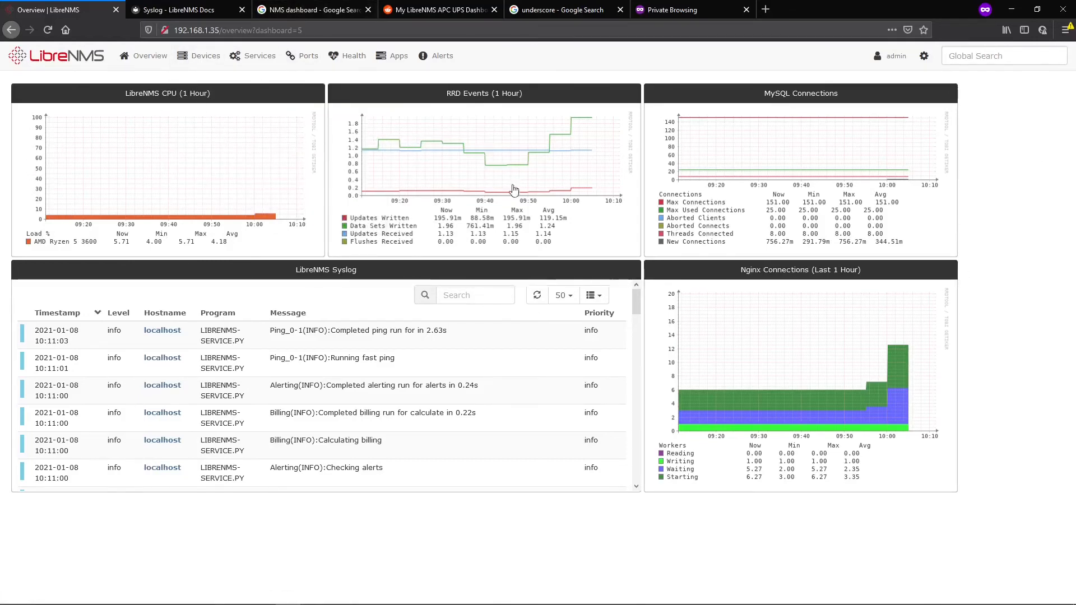
mouse_move(490, 183)
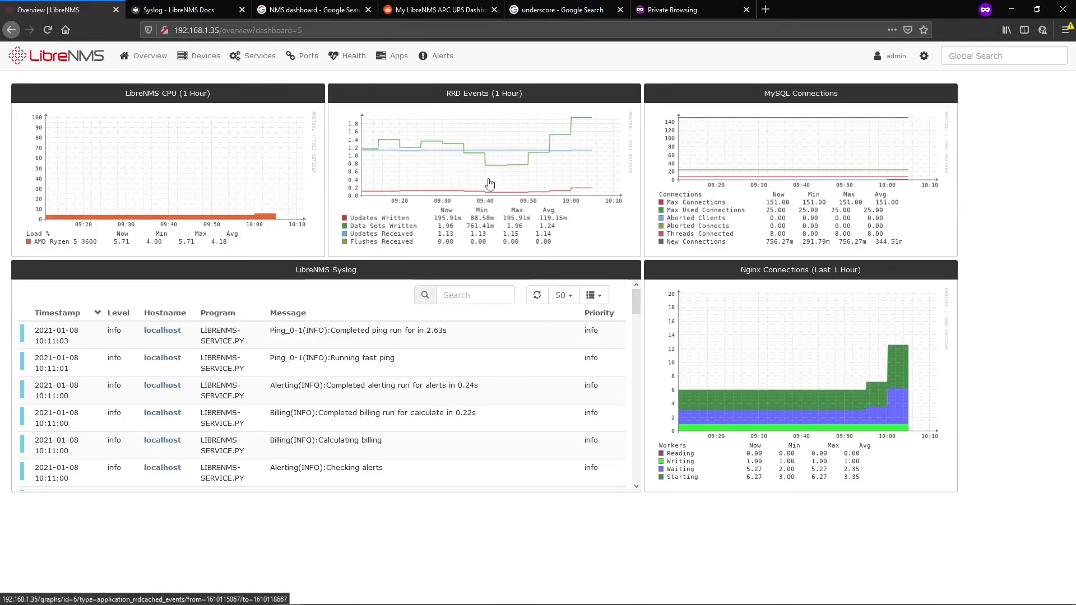
mouse_move(845, 146)
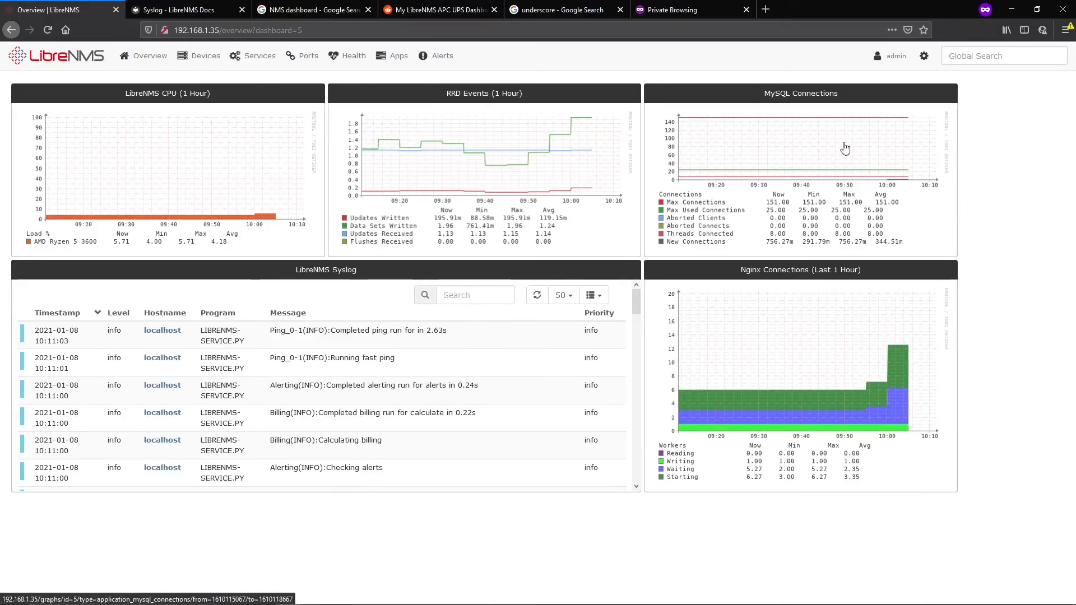
mouse_move(721, 148)
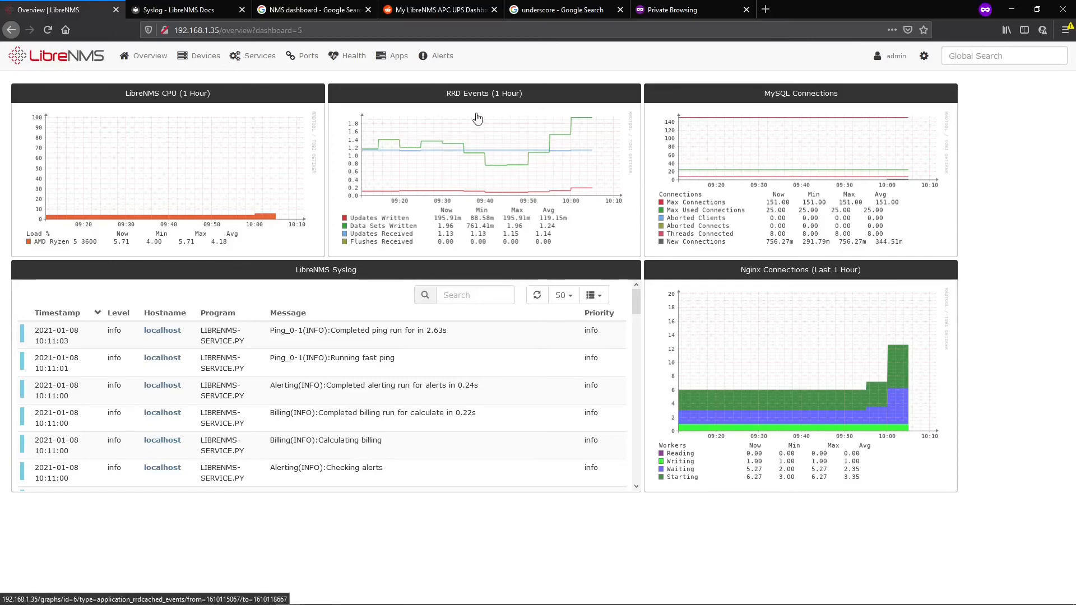
mouse_move(218, 245)
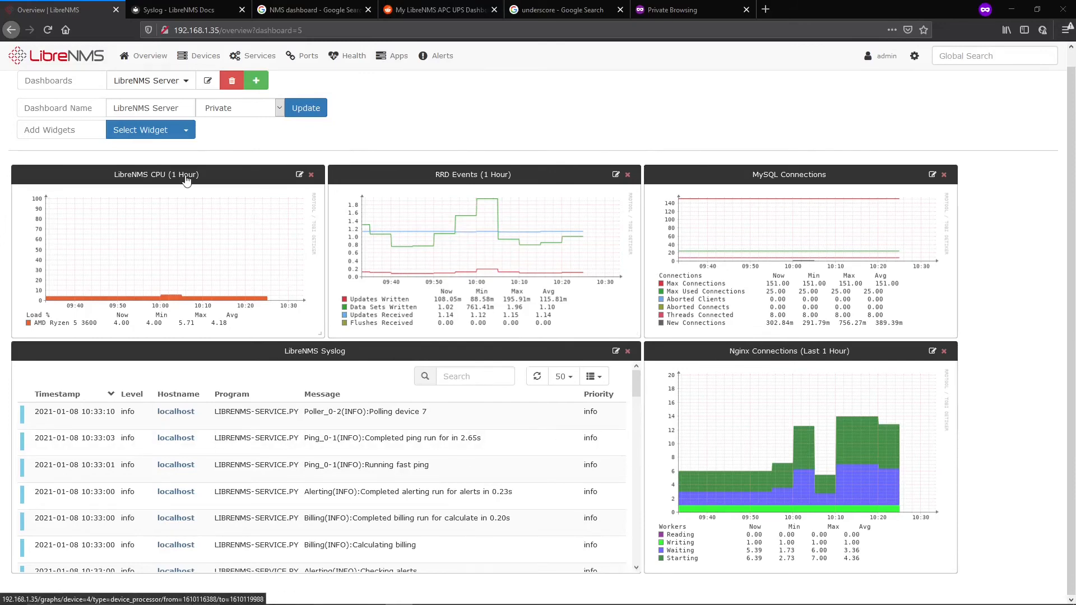
Add a Notes widget titled Weather Map containing the radar map iframe HTML and save it
click(140, 130)
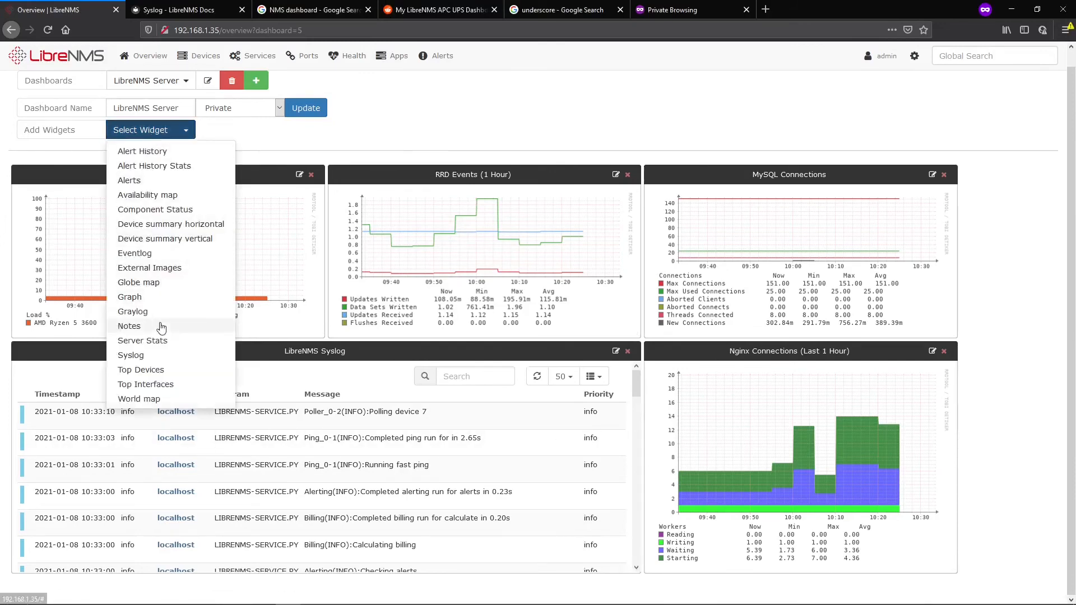
click(129, 325)
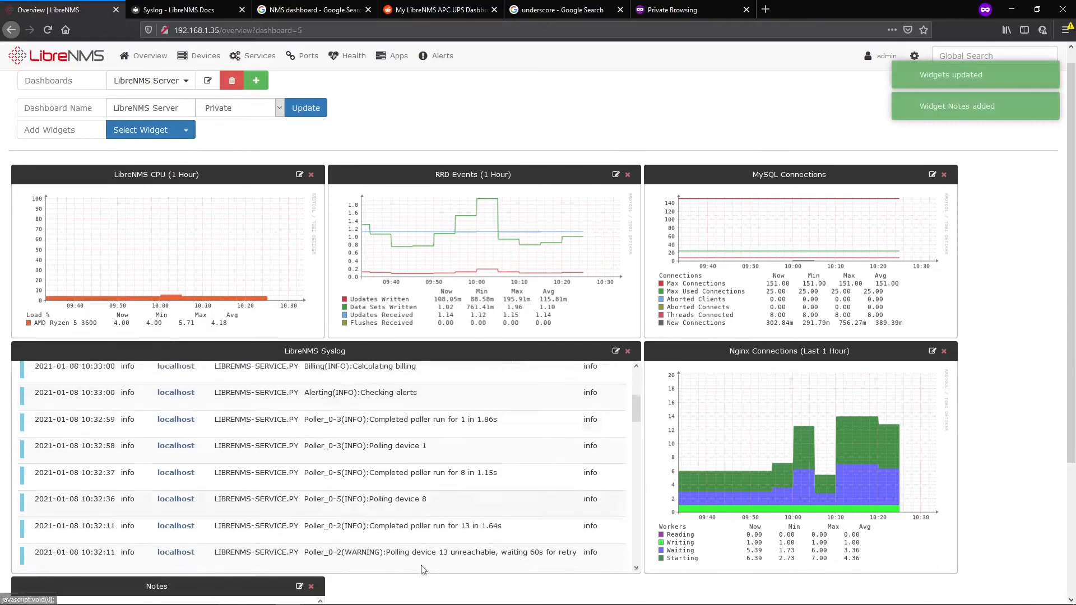
scroll(down, 3)
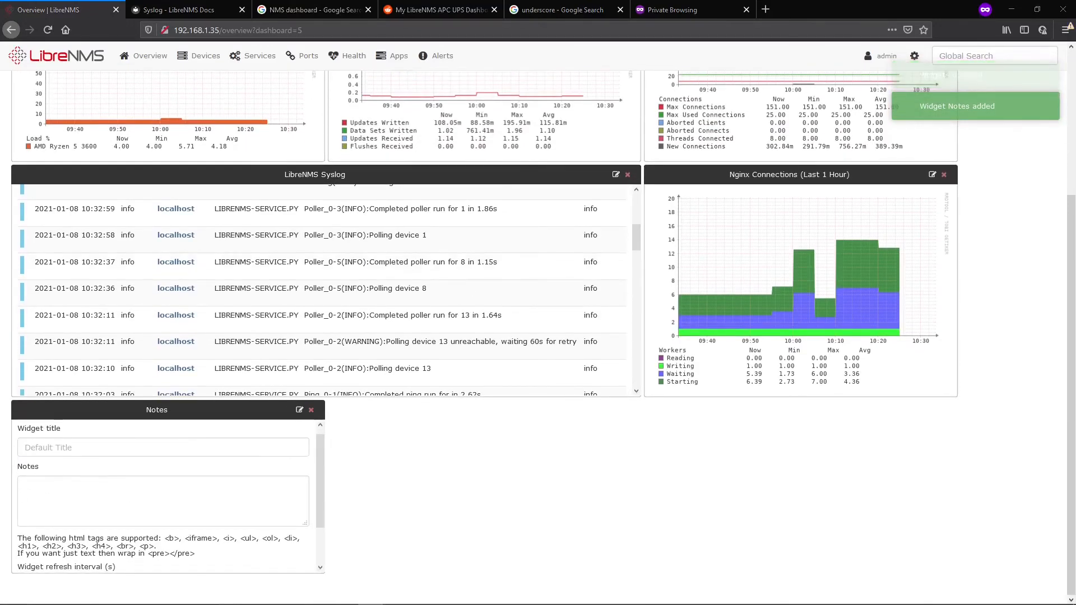
click(162, 501)
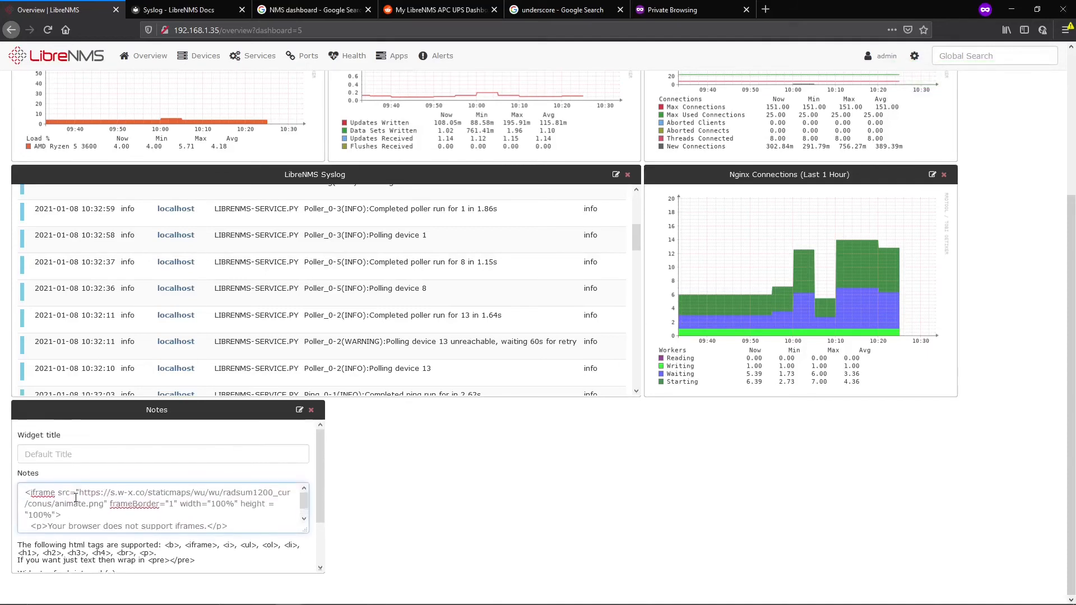
click(163, 454)
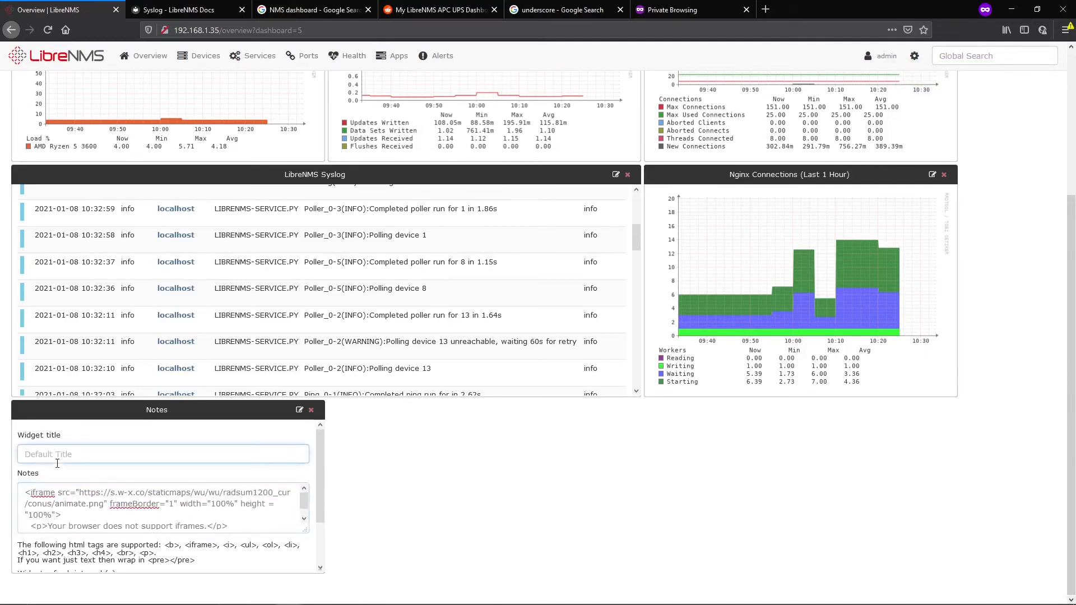
text(Weather Map)
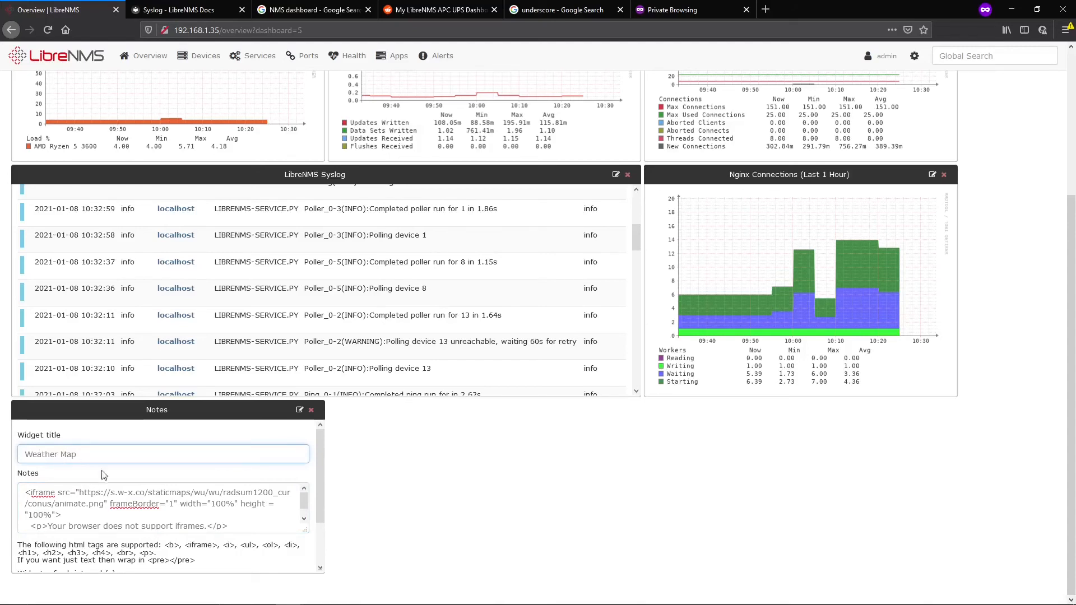
double_click(91, 503)
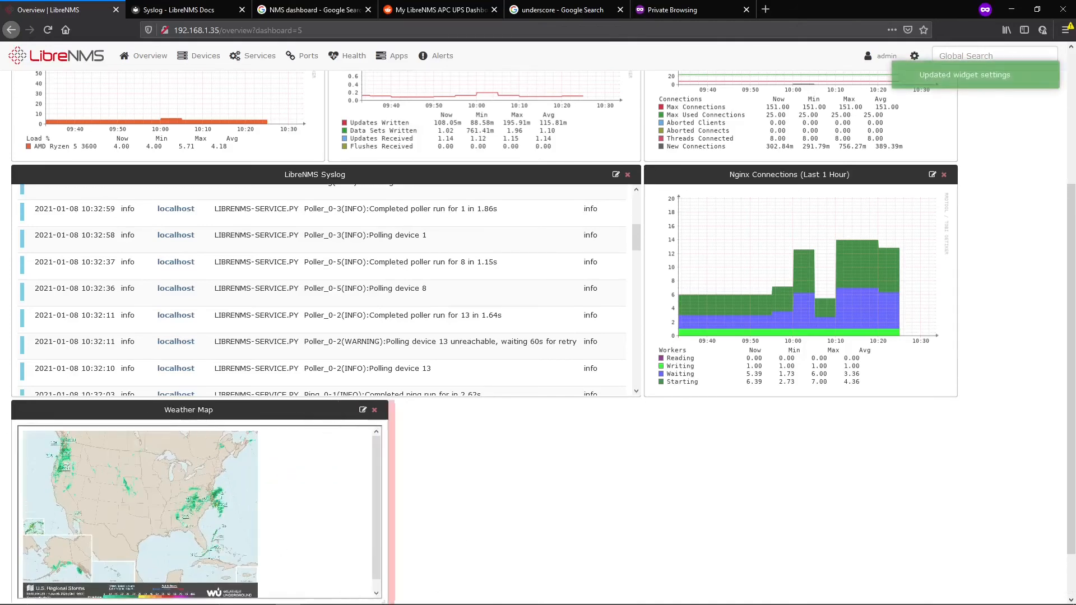
Enlarge the Weather Map widget to show the whole U.S. map and re-save its settings
scroll(down, 3)
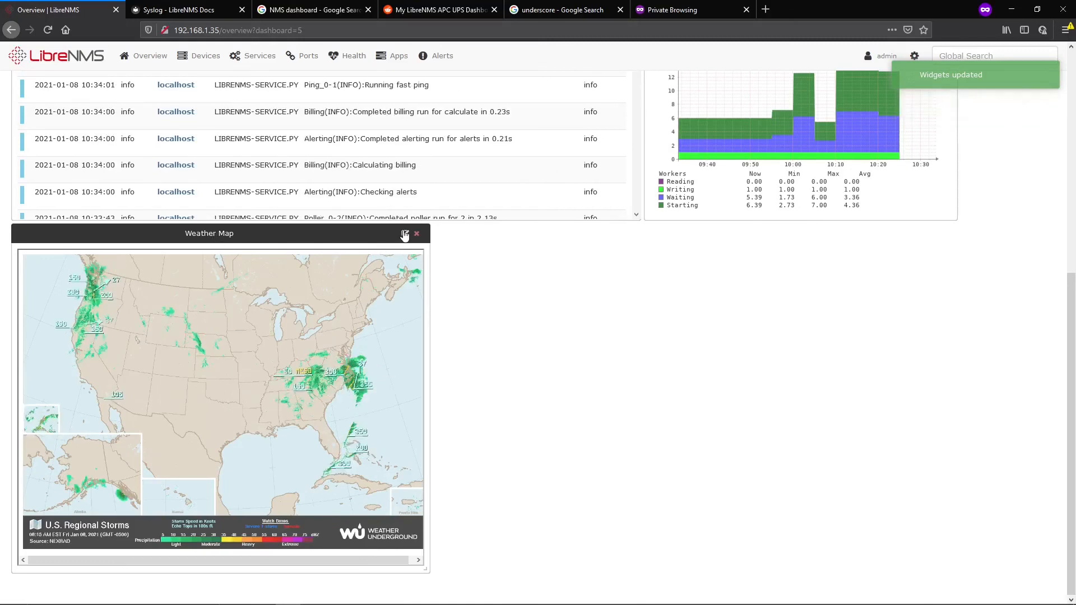
click(404, 233)
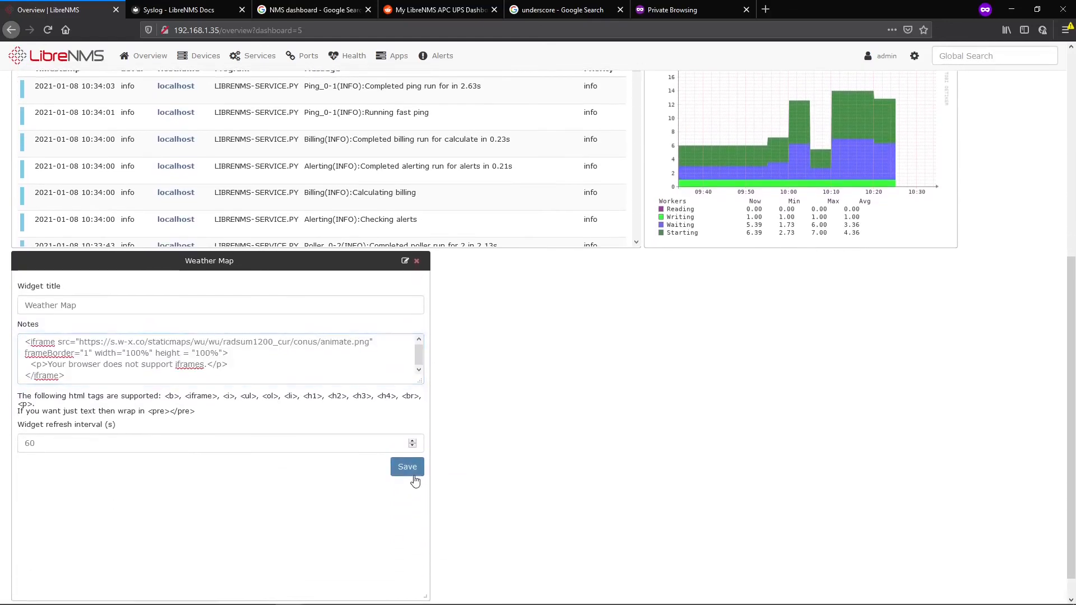
click(407, 466)
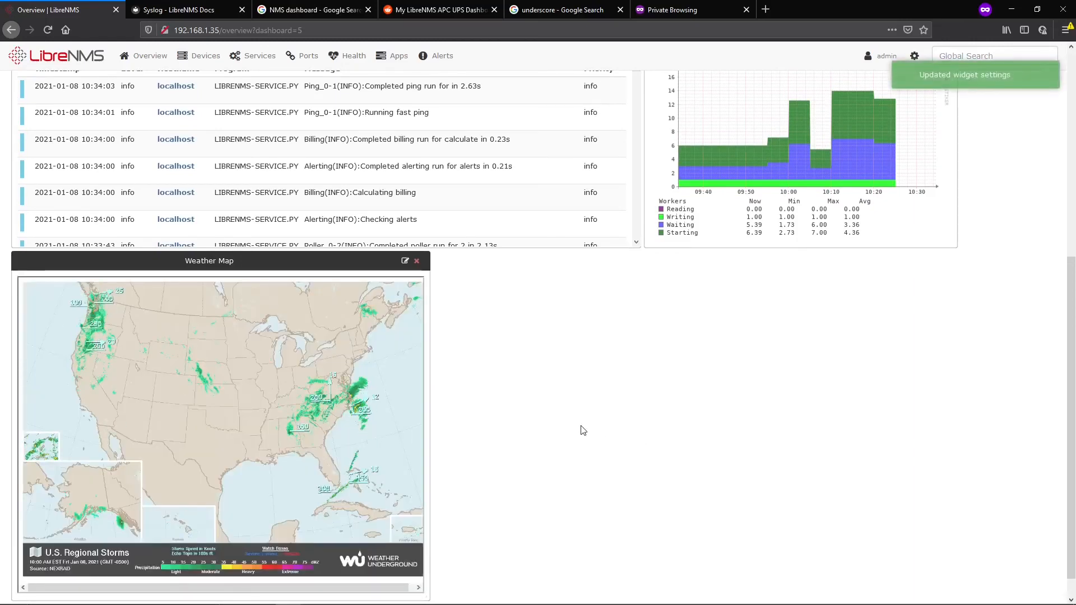